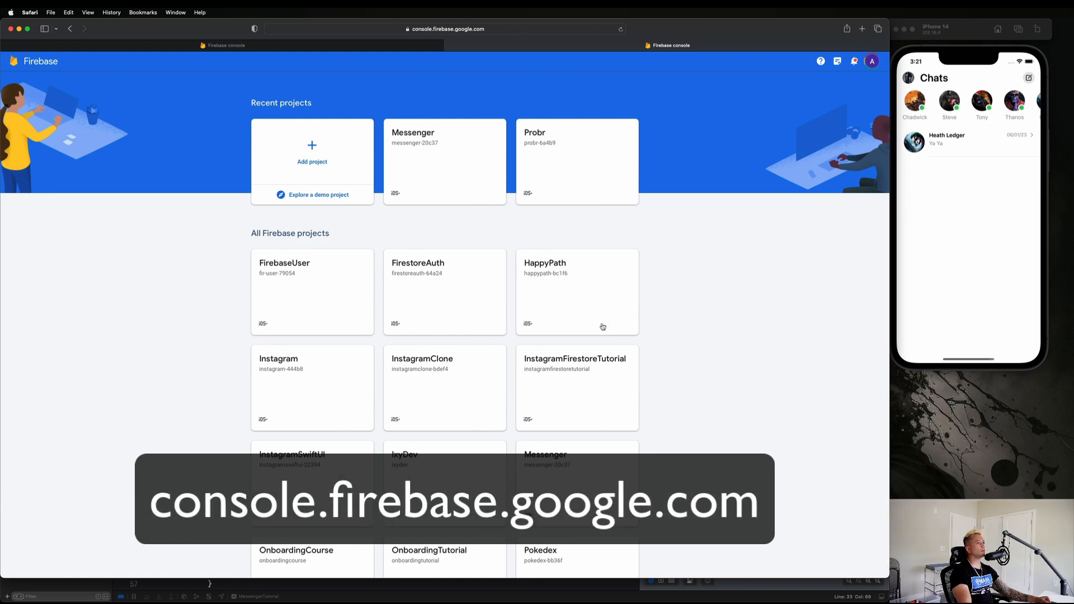
{"action": "mouse_move", "coordinate": [873, 61]}
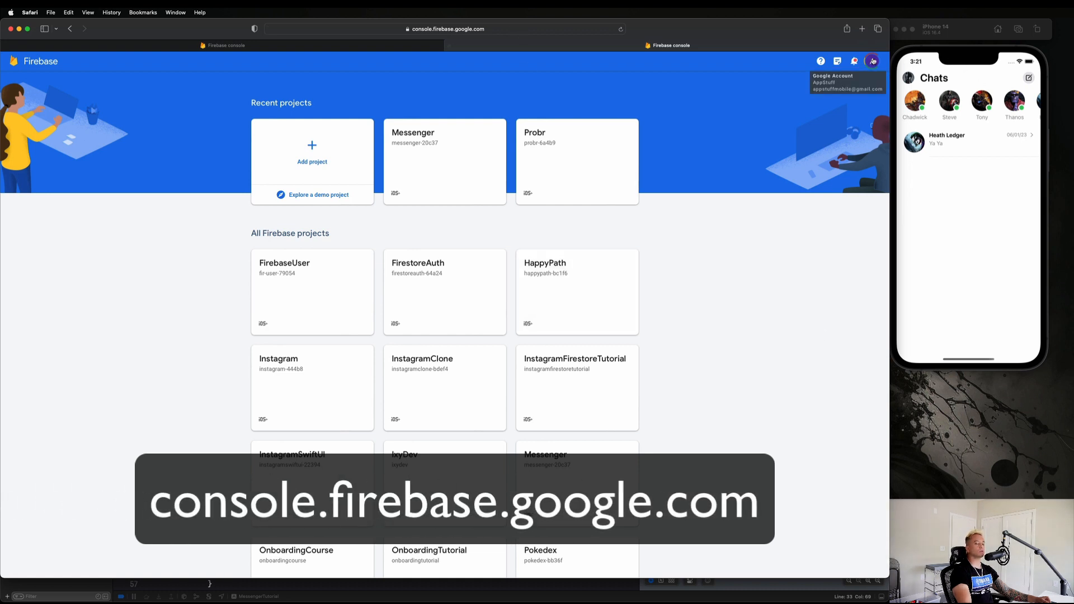
- Add a new Firebase project and enter 'MessengerTutorial' as its name
{"action": "left_click", "coordinate": [311, 151]}
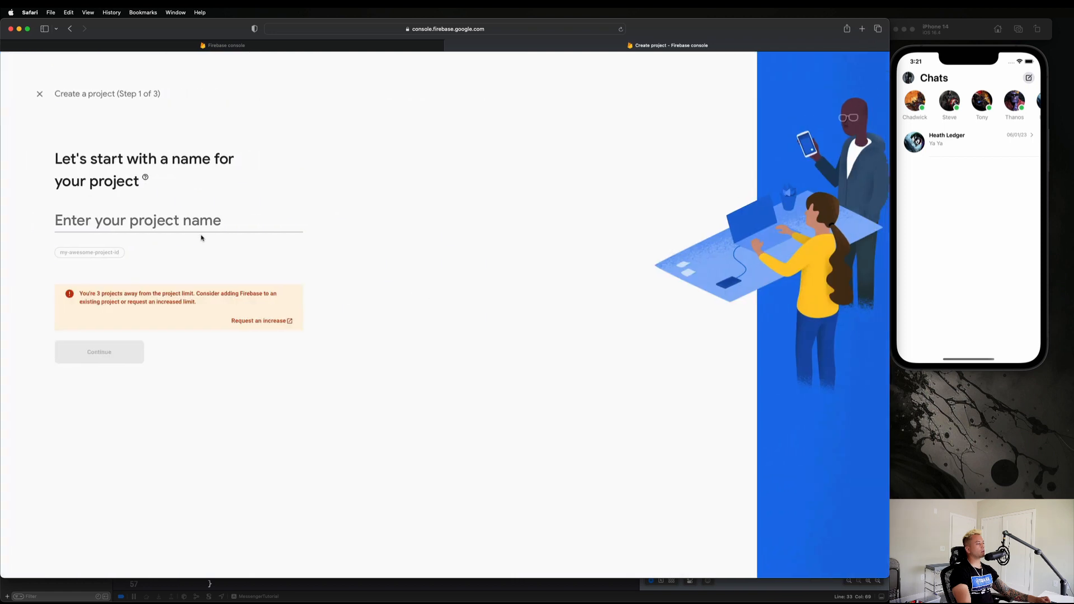
{"action": "left_click", "coordinate": [178, 220]}
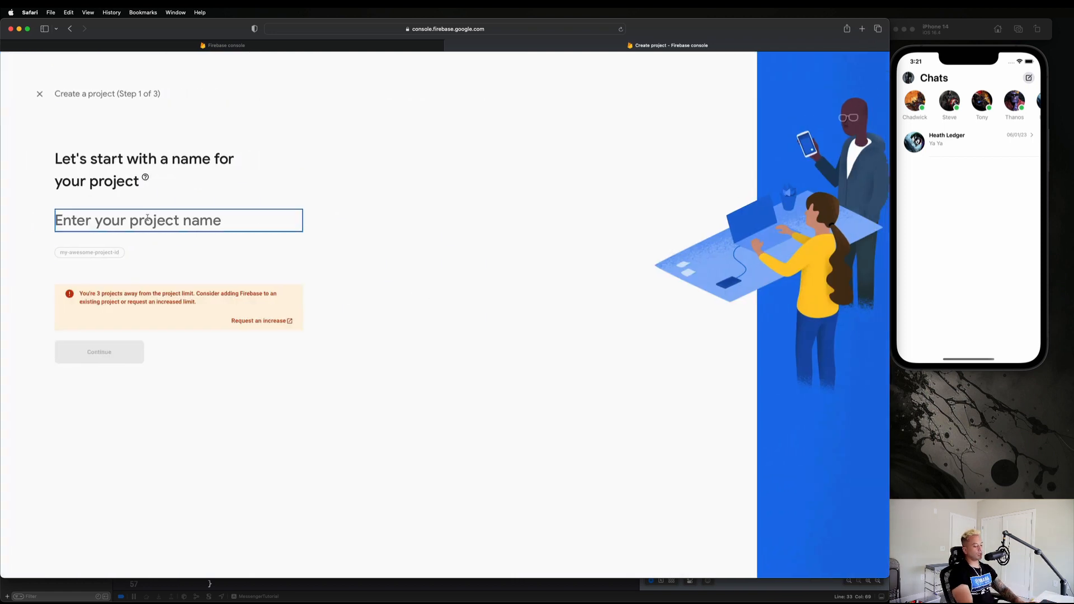
{"action": "type", "text": "MessengerTUt"}
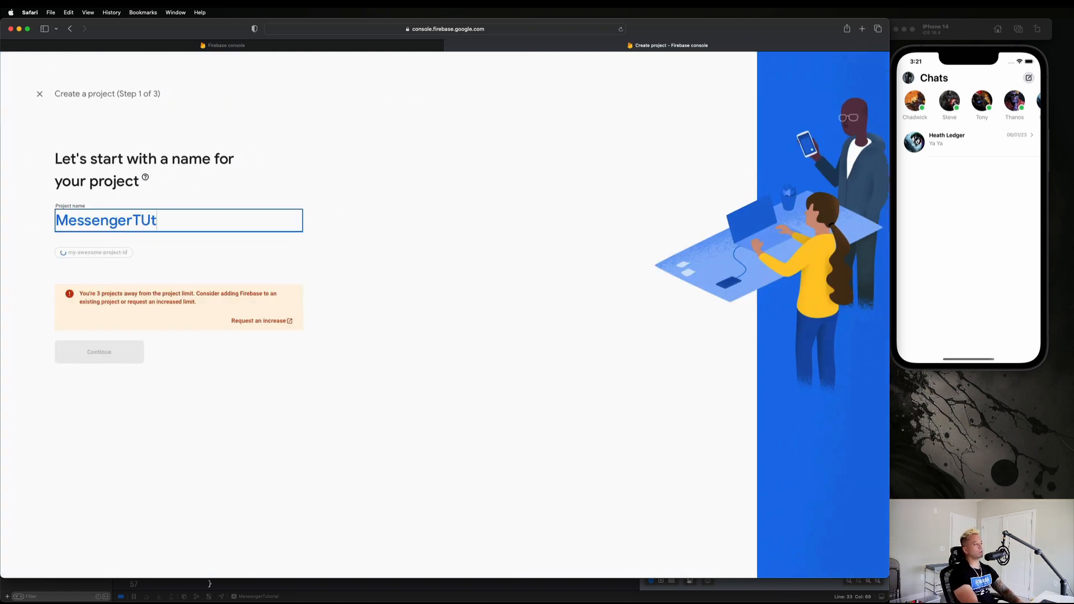
{"action": "type", "text": "orial"}
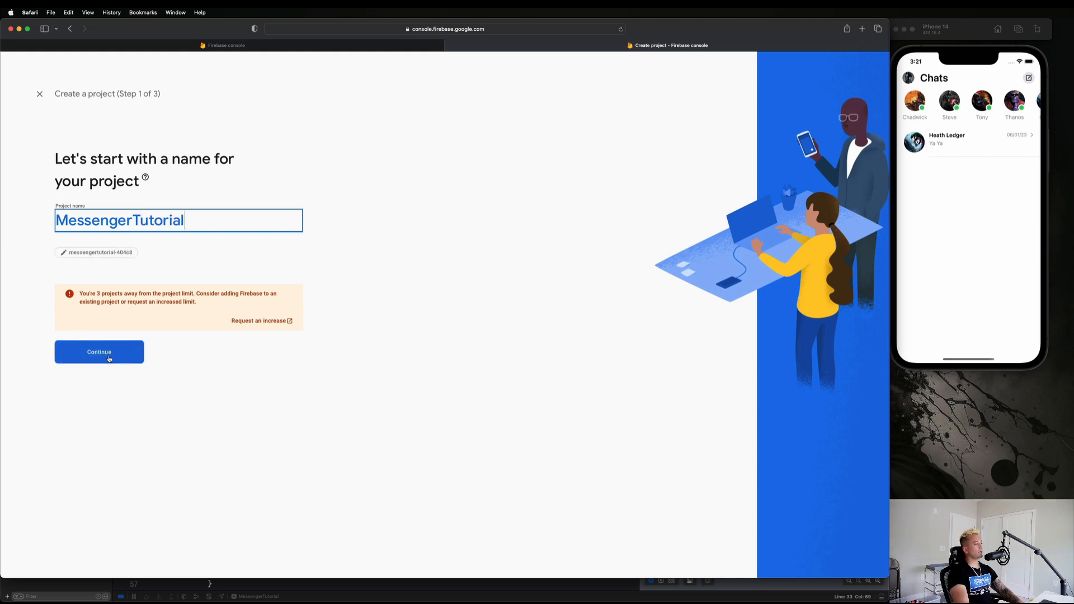
- Confirm the project name and continue past the Google Analytics step to create the project
{"action": "left_click", "coordinate": [98, 352]}
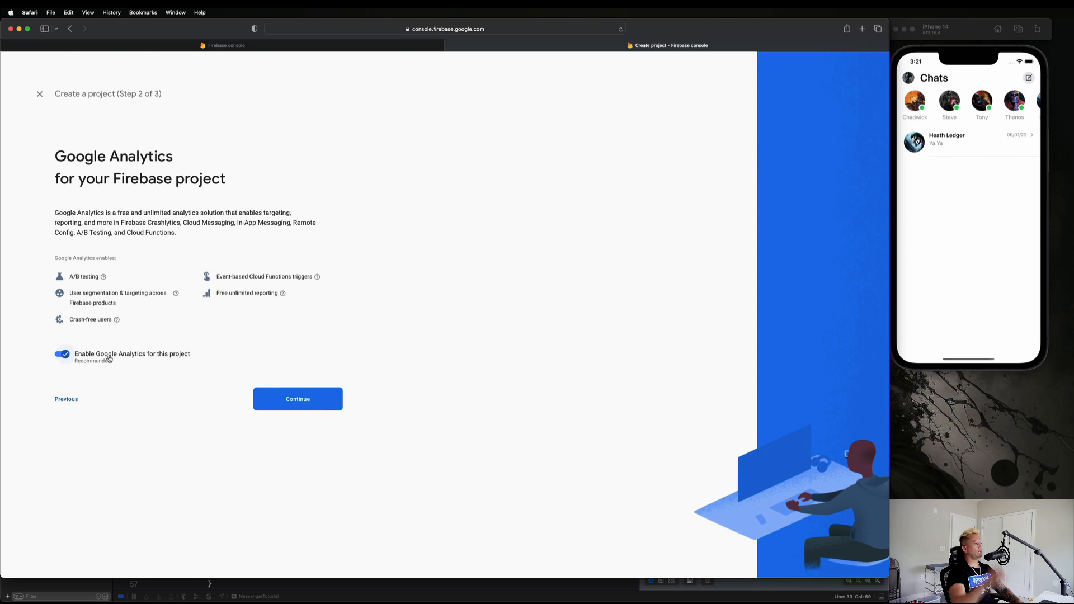
{"action": "left_click", "coordinate": [297, 399]}
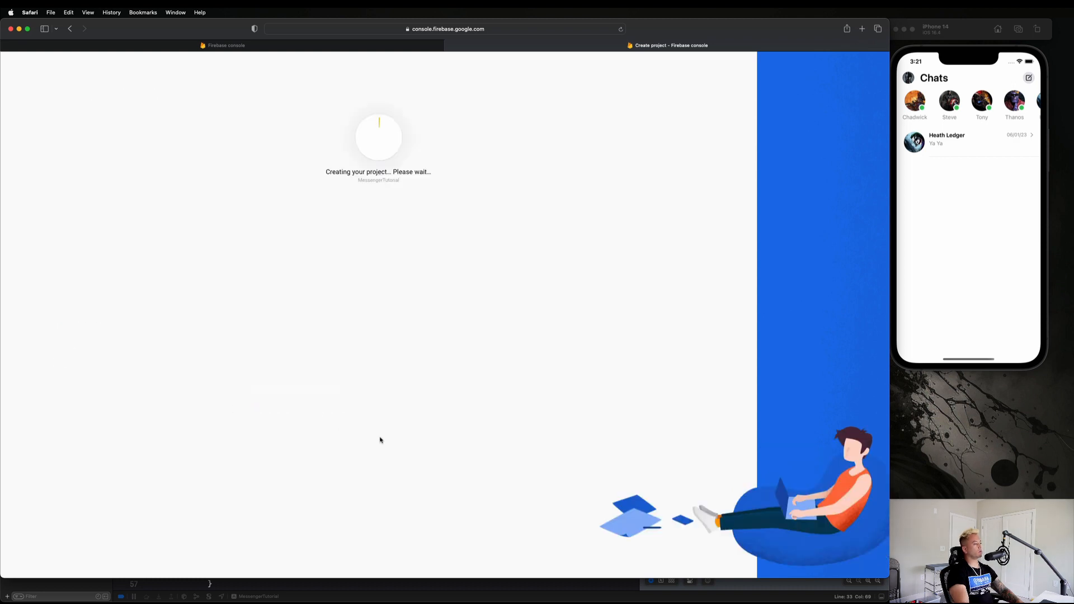
{"action": "mouse_move", "coordinate": [374, 442]}
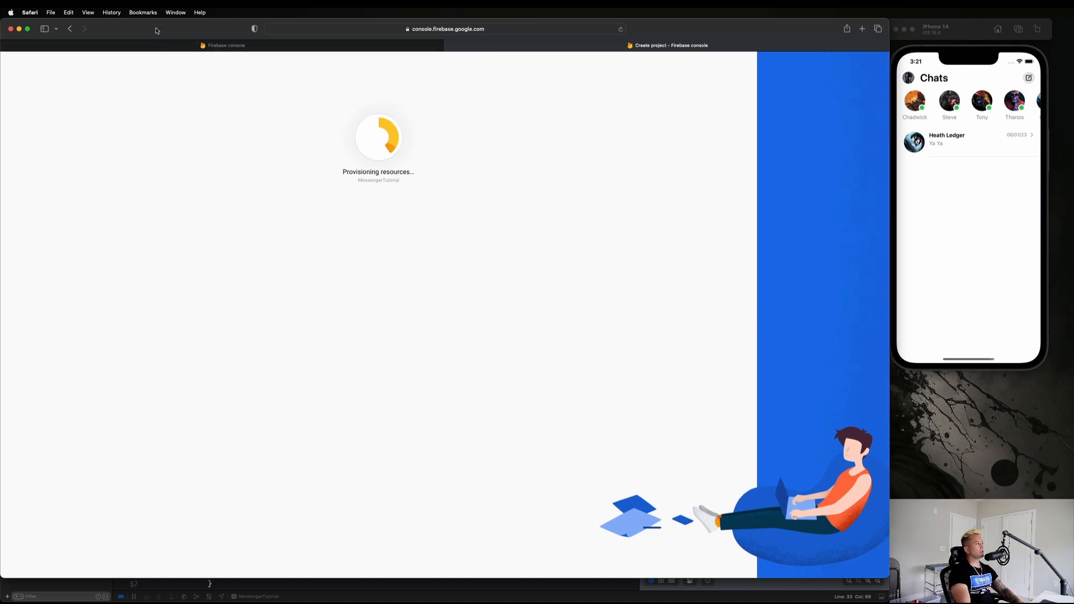
{"action": "mouse_move", "coordinate": [263, 135]}
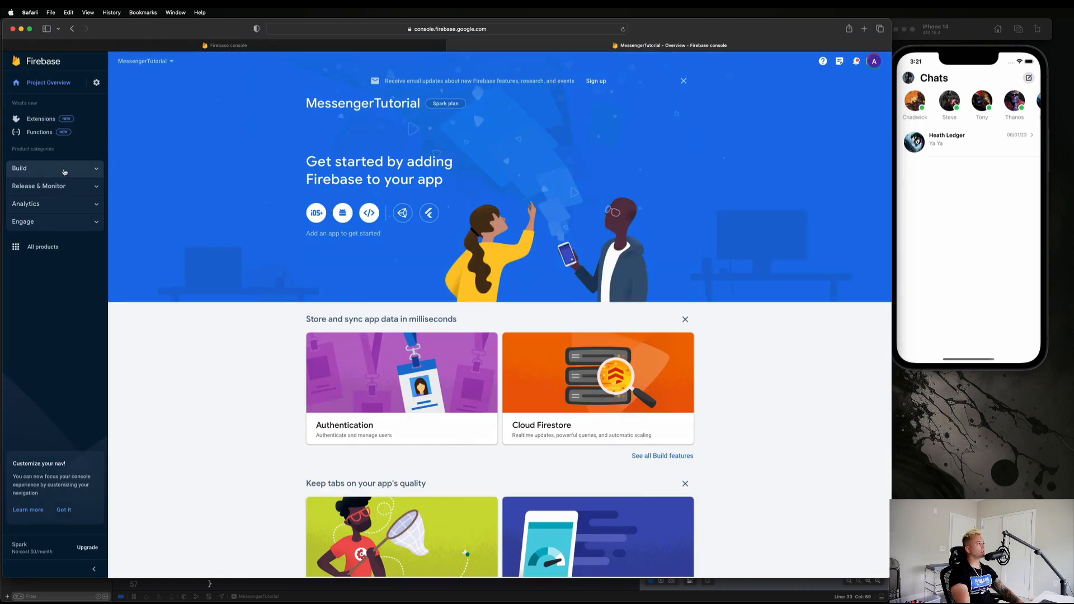
- Enable the Email/Password sign-in provider in Firebase Authentication
{"action": "left_click", "coordinate": [19, 168]}
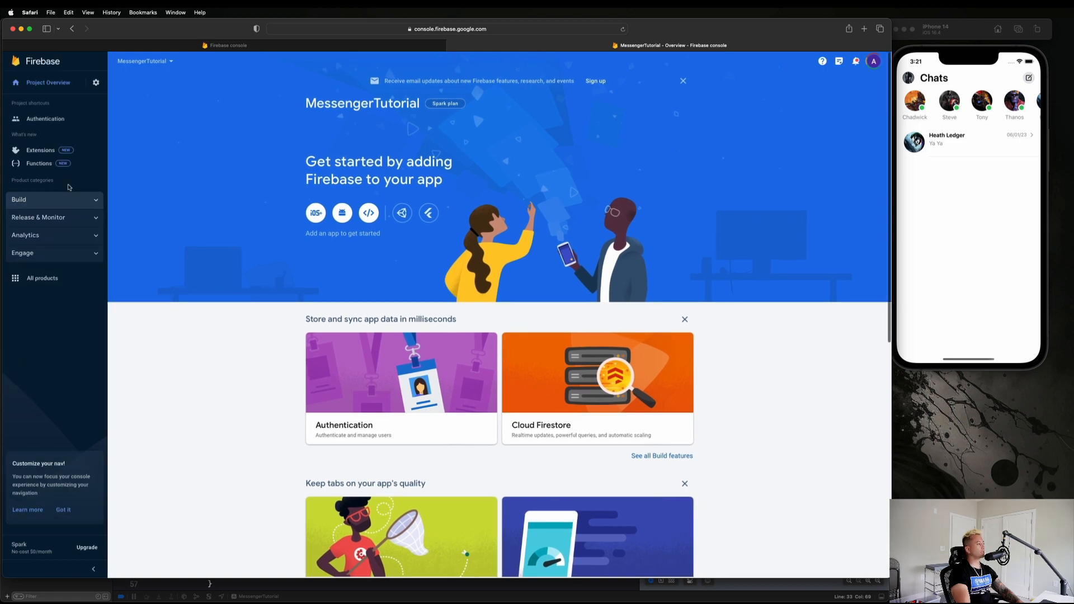
{"action": "left_click", "coordinate": [45, 118]}
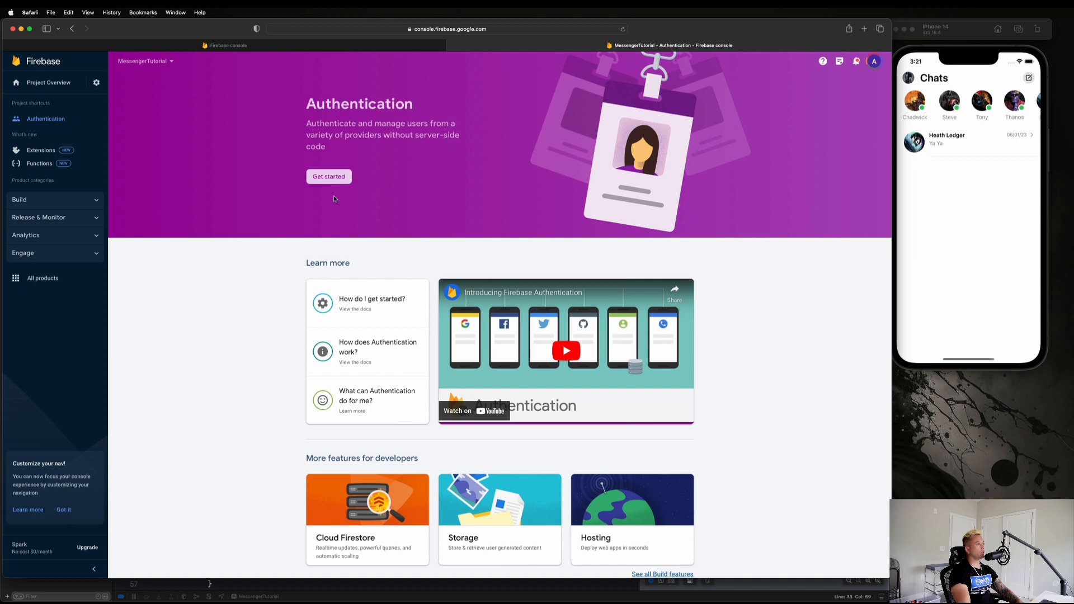
{"action": "left_click", "coordinate": [329, 177]}
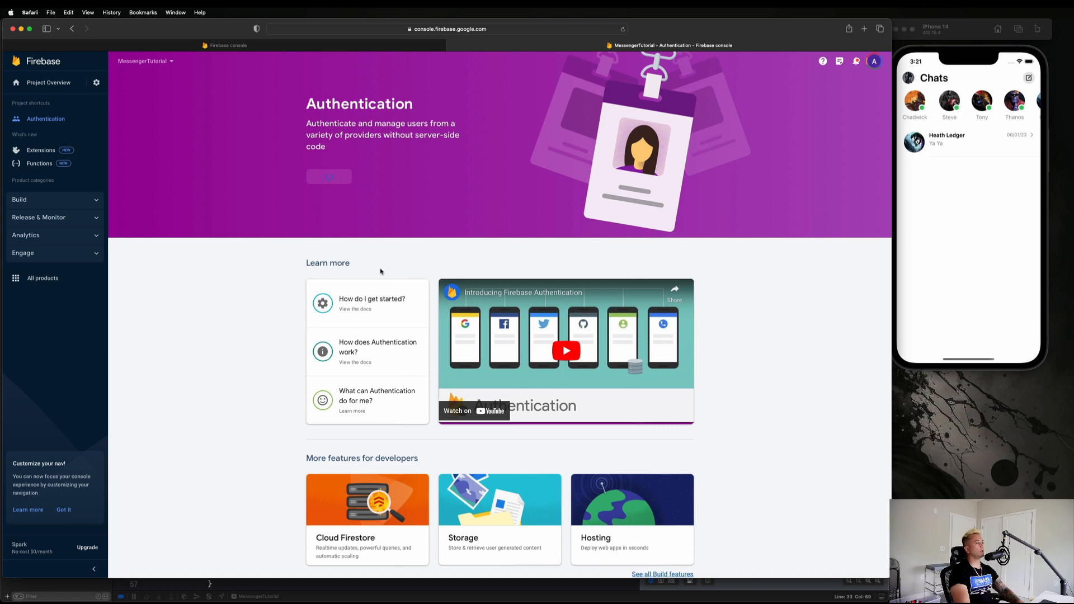
{"action": "left_click", "coordinate": [167, 100]}
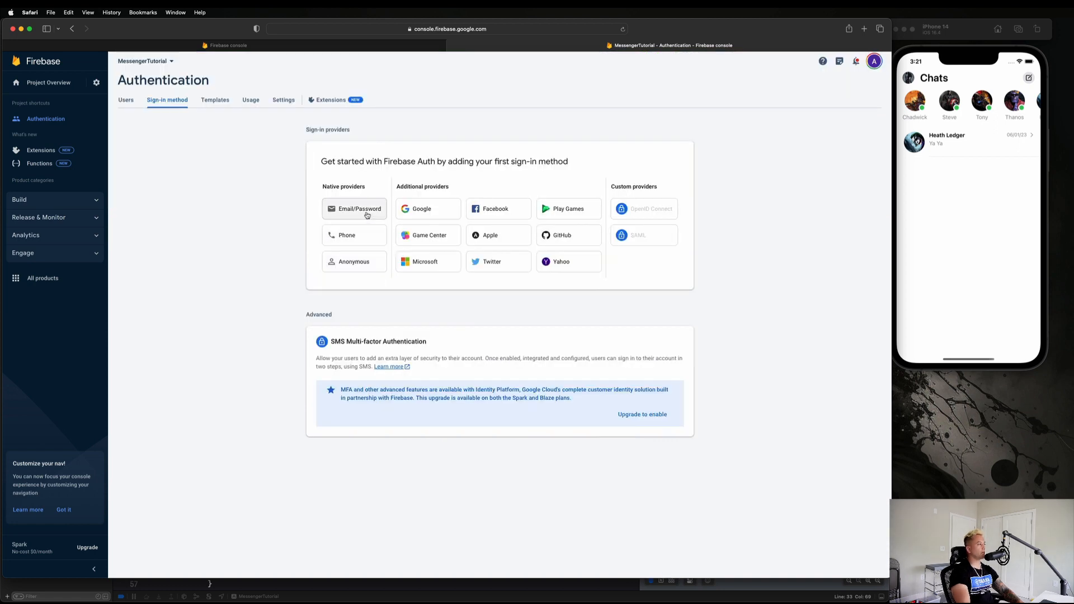
{"action": "left_click", "coordinate": [354, 208]}
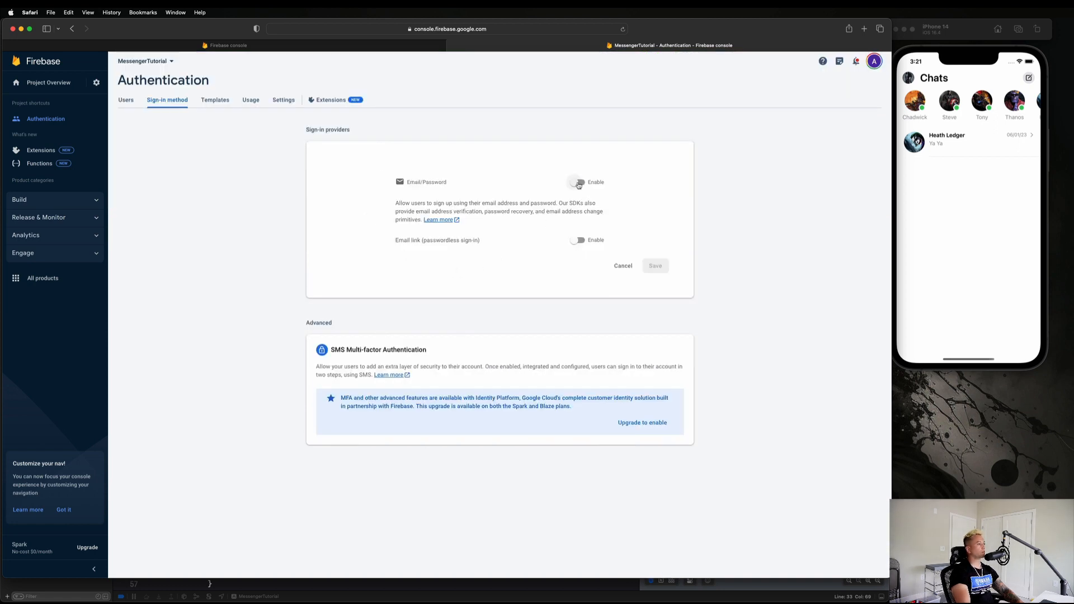
{"action": "left_click", "coordinate": [578, 182]}
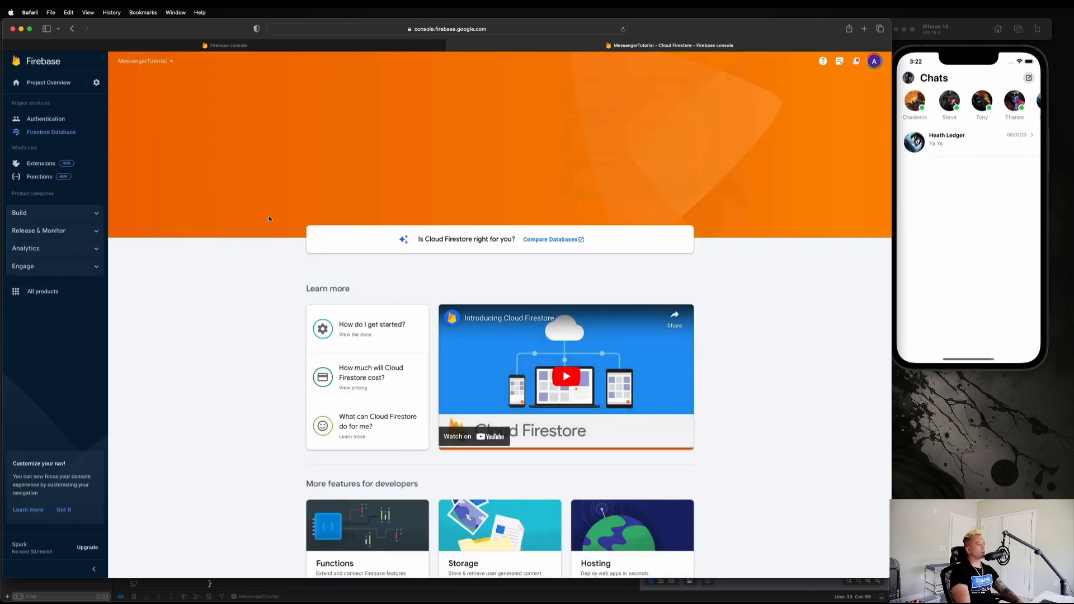
- Create a test-mode Firestore database located in nam5 (United States)
{"action": "left_click", "coordinate": [335, 171]}
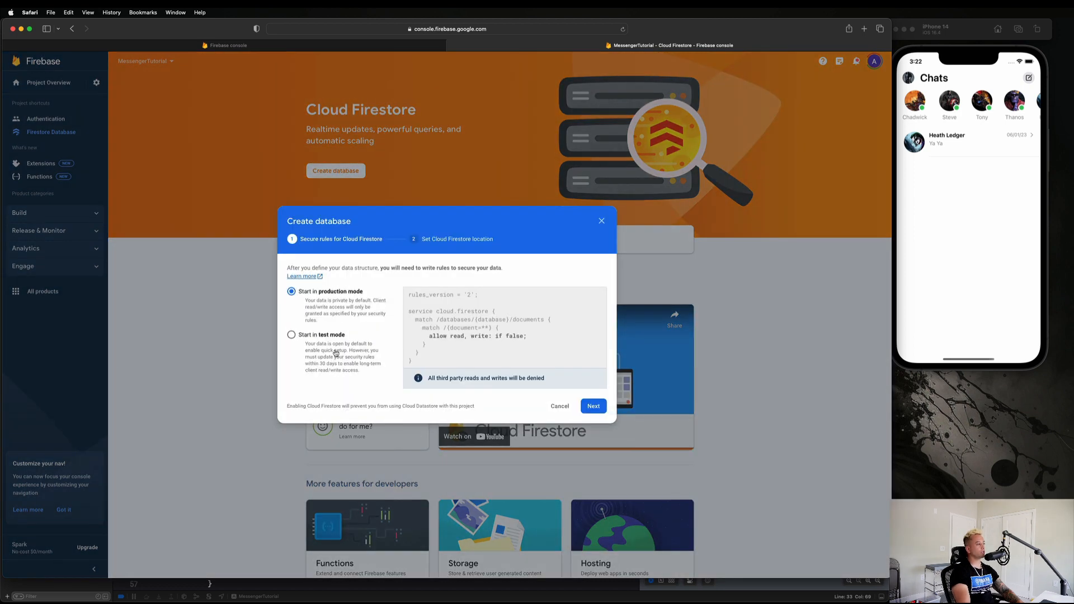
{"action": "left_click", "coordinate": [291, 323]}
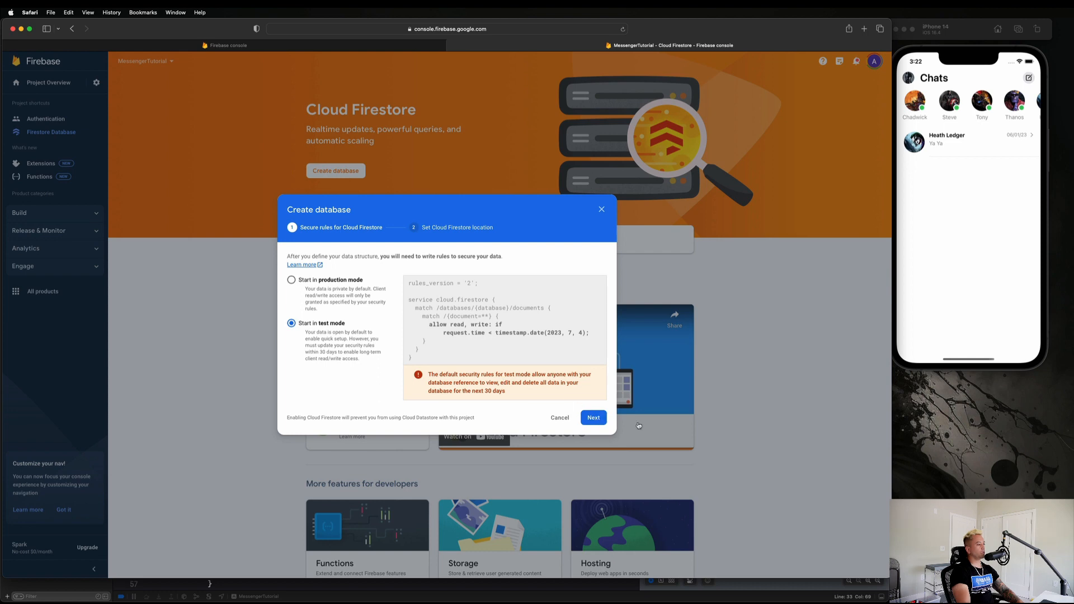
{"action": "left_click", "coordinate": [593, 418]}
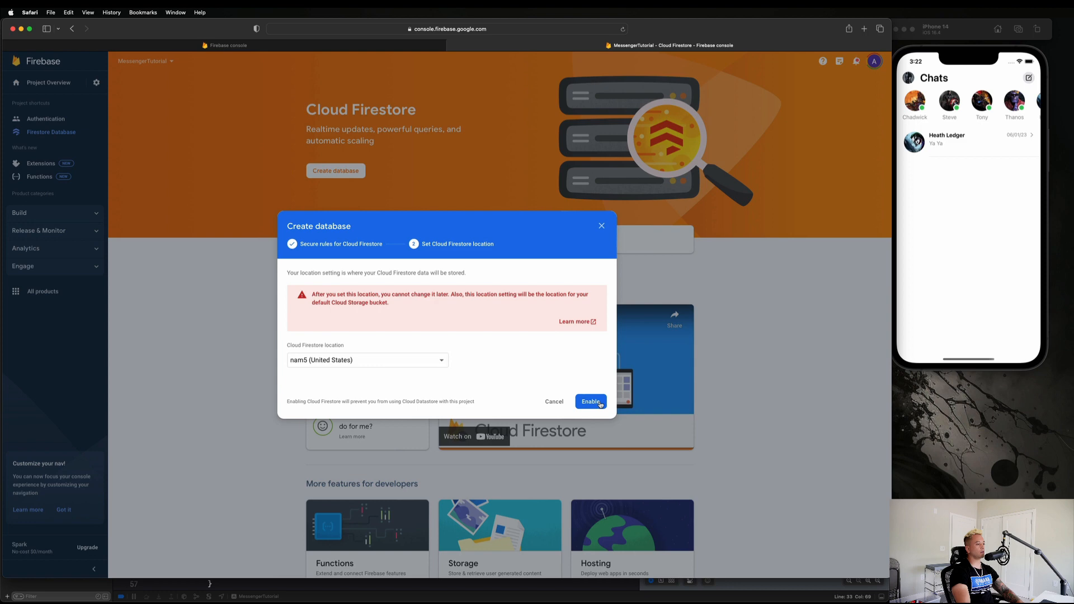
{"action": "mouse_move", "coordinate": [590, 403]}
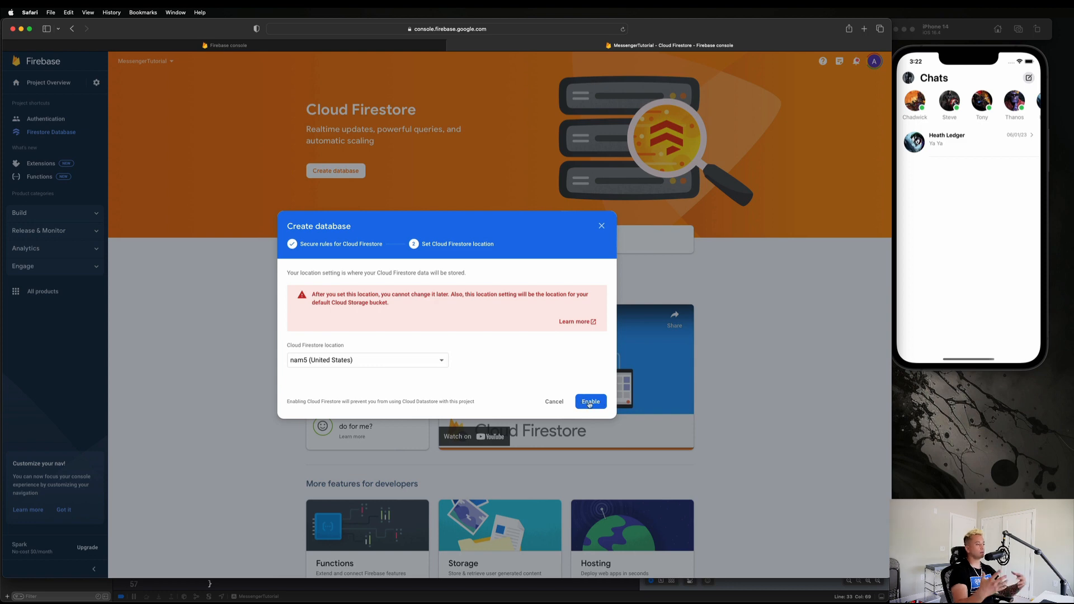
{"action": "left_click", "coordinate": [590, 402]}
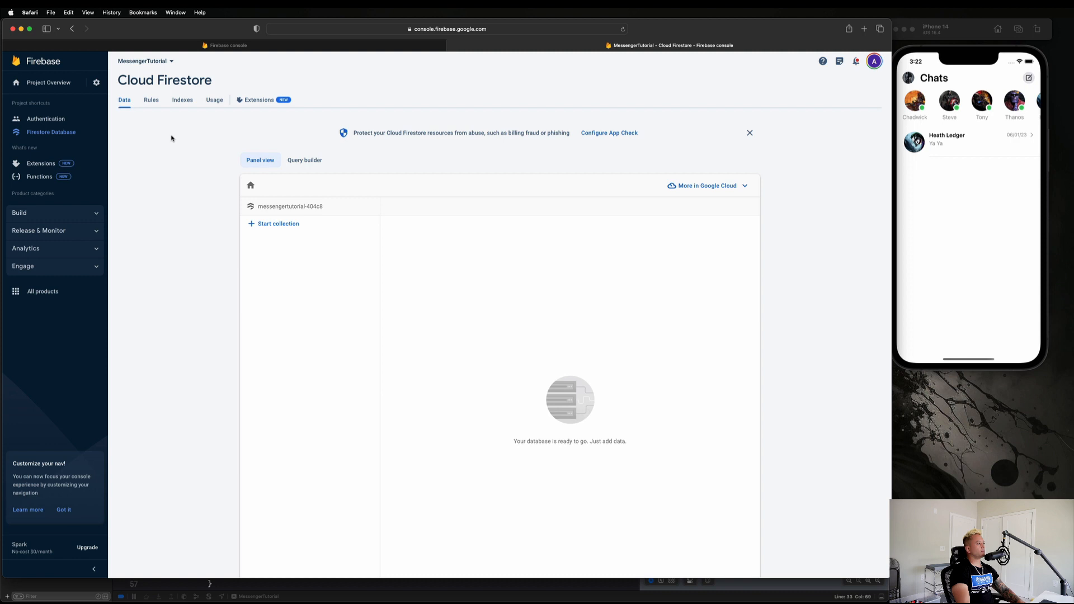
- Change the Firestore rules' expiry year to 2030 and publish them
{"action": "left_click", "coordinate": [152, 100]}
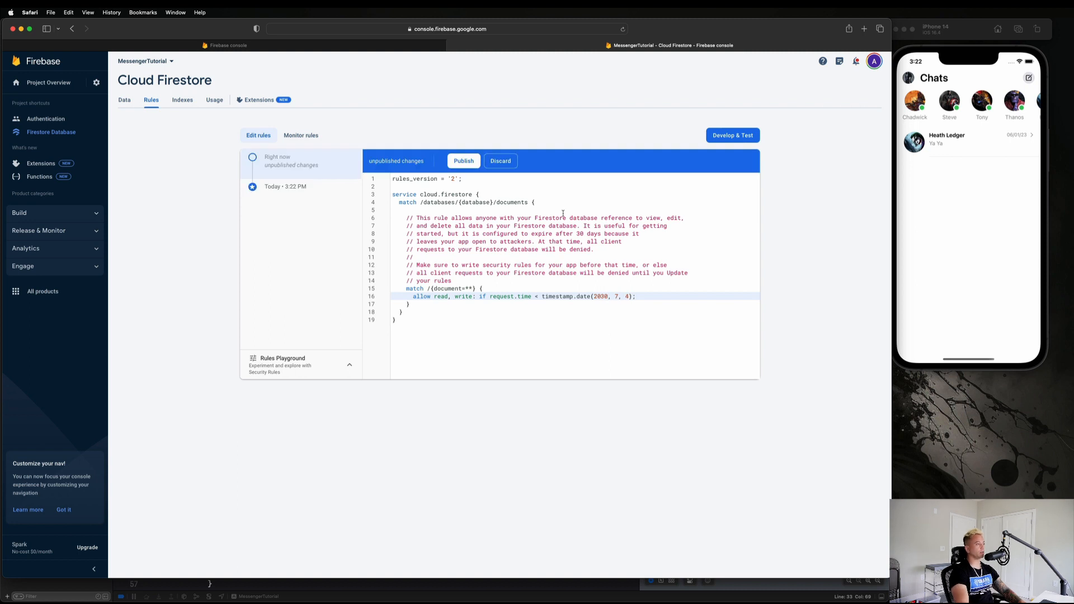
{"action": "left_click", "coordinate": [464, 161]}
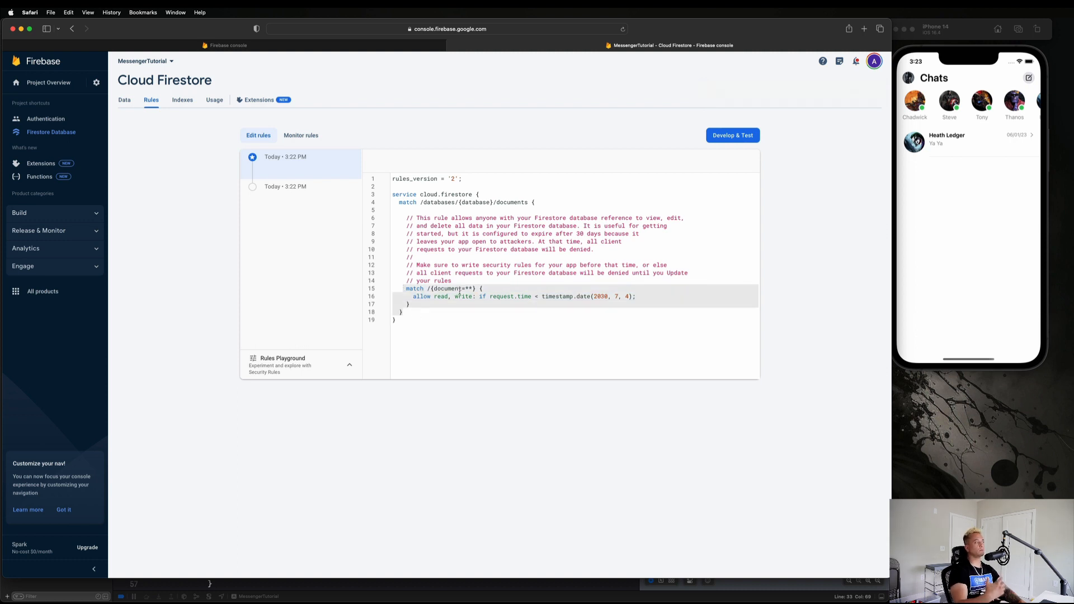
- Start Cloud Storage in test mode and create its default bucket in nam5
{"action": "left_click", "coordinate": [19, 212]}
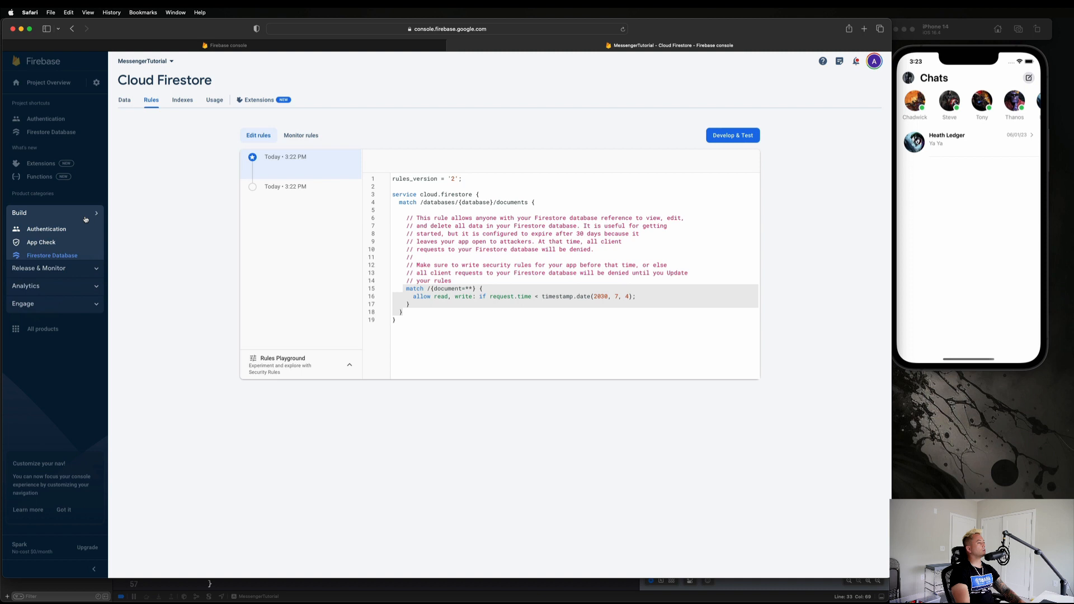
{"action": "left_click", "coordinate": [18, 213]}
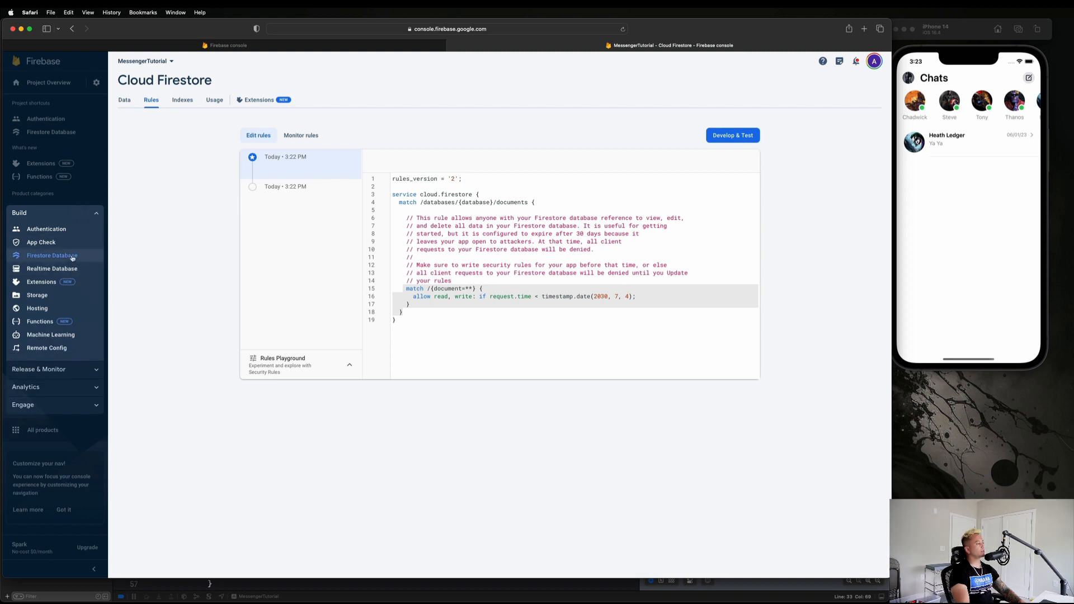
{"action": "mouse_move", "coordinate": [55, 295]}
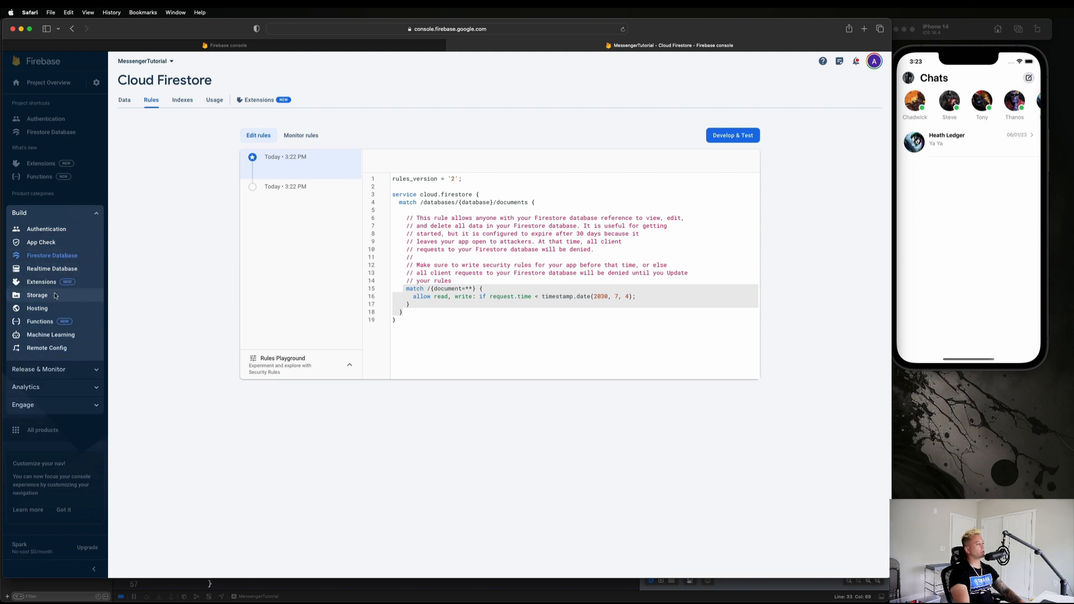
{"action": "left_click", "coordinate": [37, 295]}
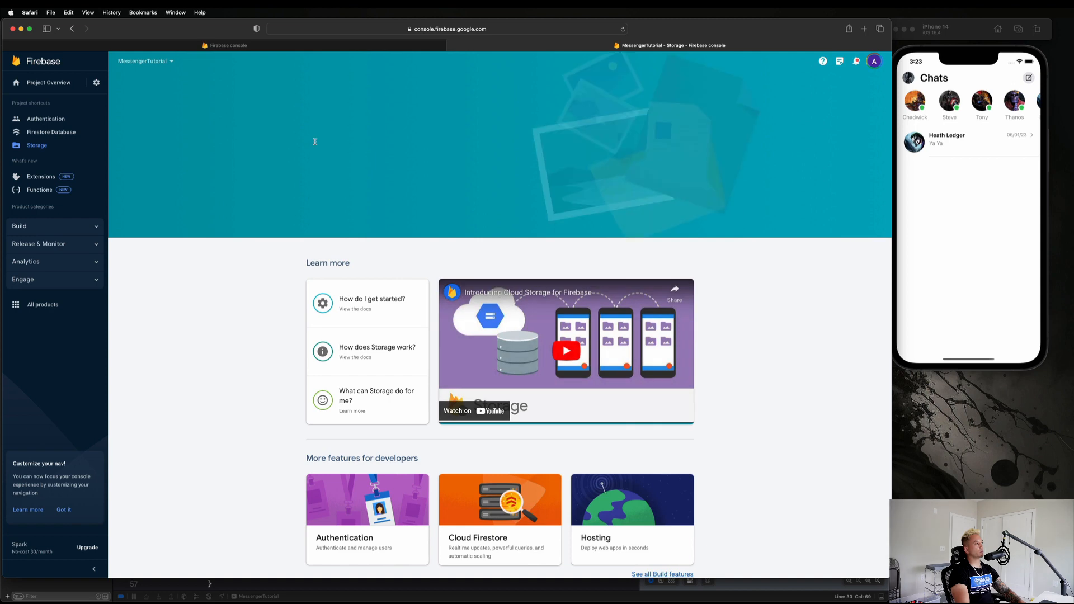
{"action": "left_click", "coordinate": [328, 176]}
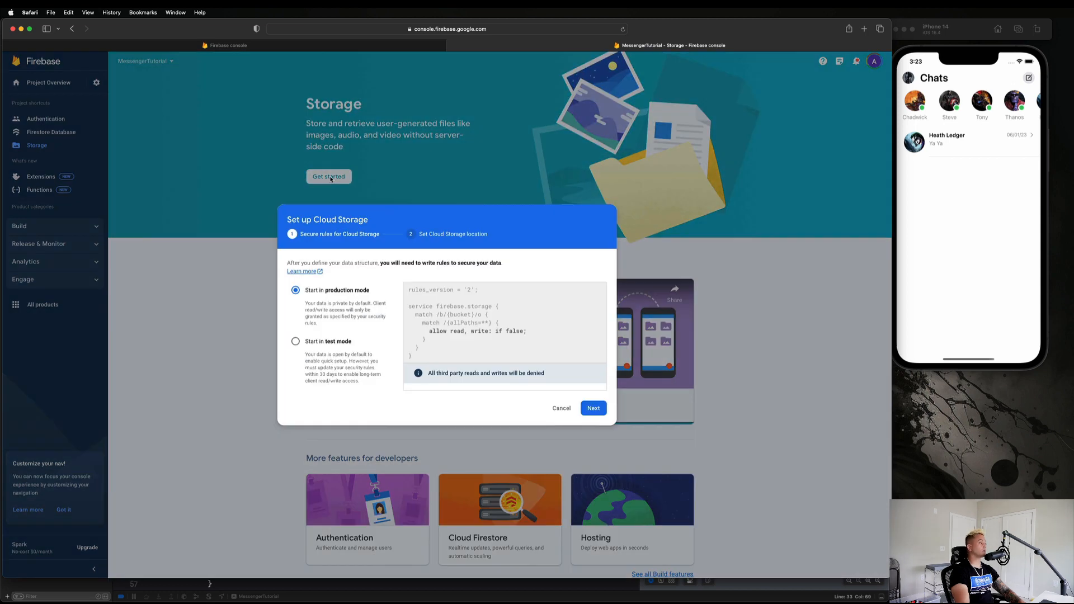
{"action": "left_click", "coordinate": [295, 342]}
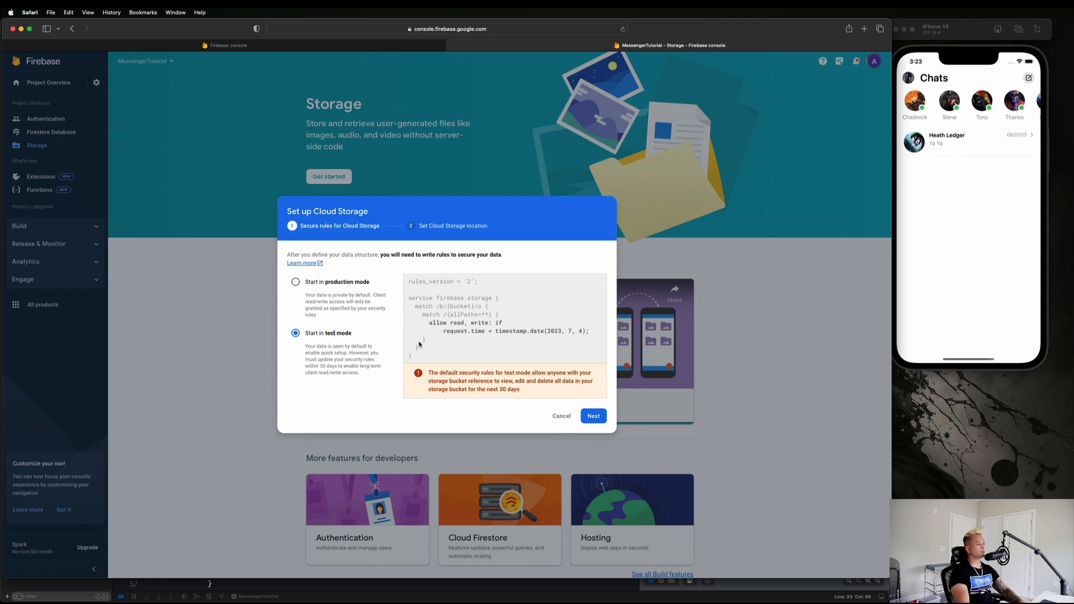
{"action": "left_click", "coordinate": [592, 416]}
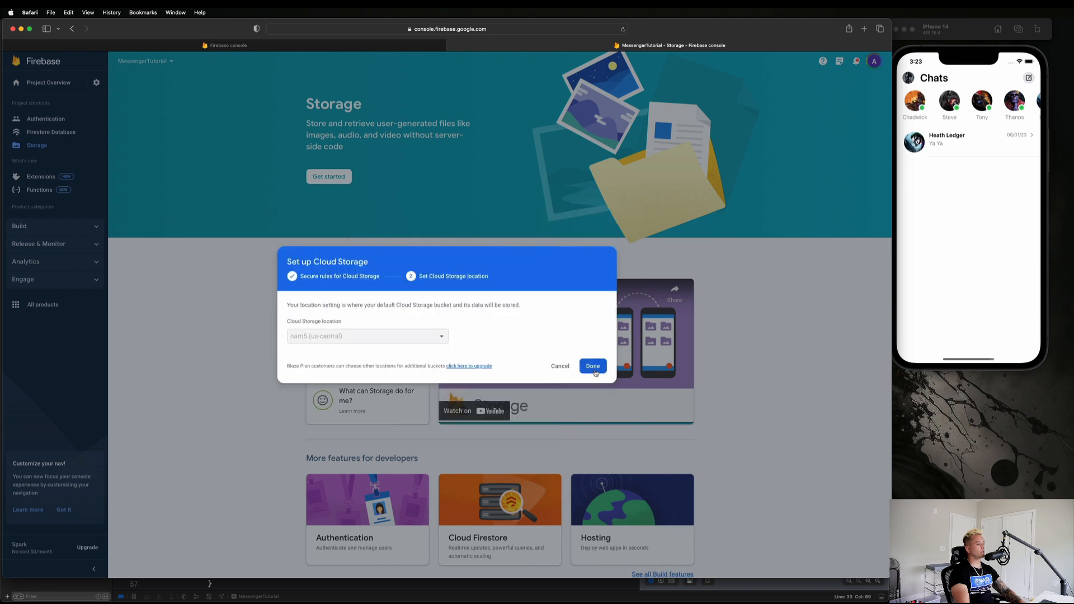
{"action": "left_click", "coordinate": [592, 366]}
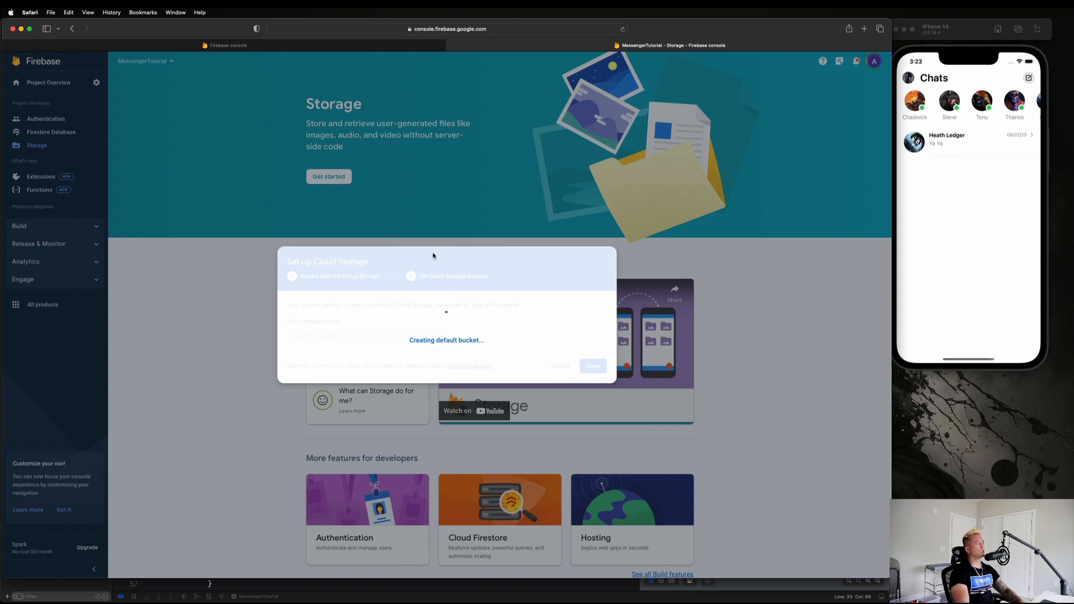
{"action": "mouse_move", "coordinate": [475, 355]}
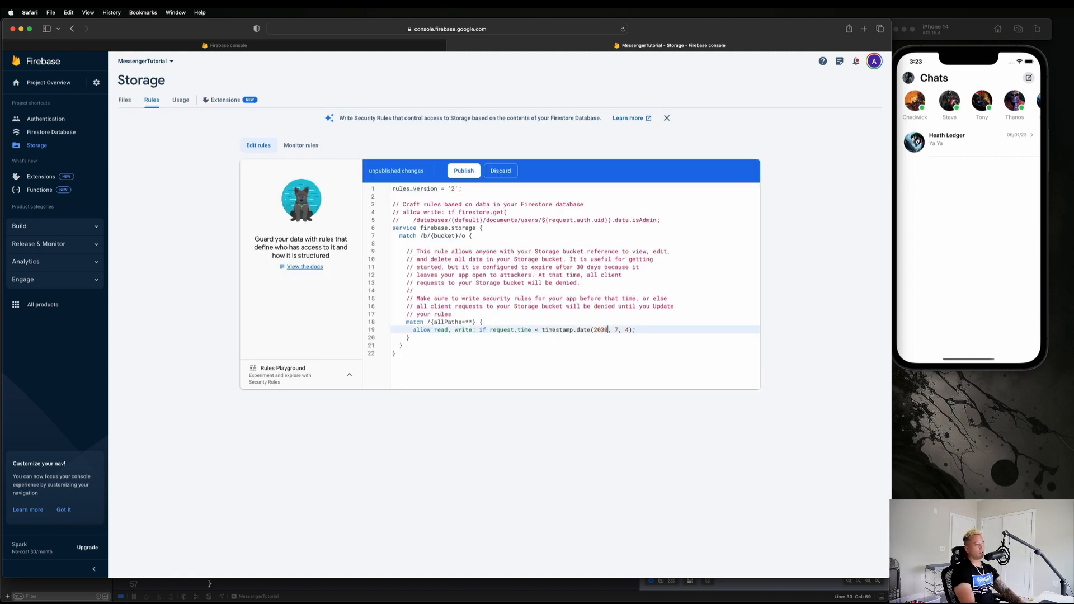
- Publish the Storage rules with the 2030 expiry date
{"action": "left_click", "coordinate": [463, 171]}
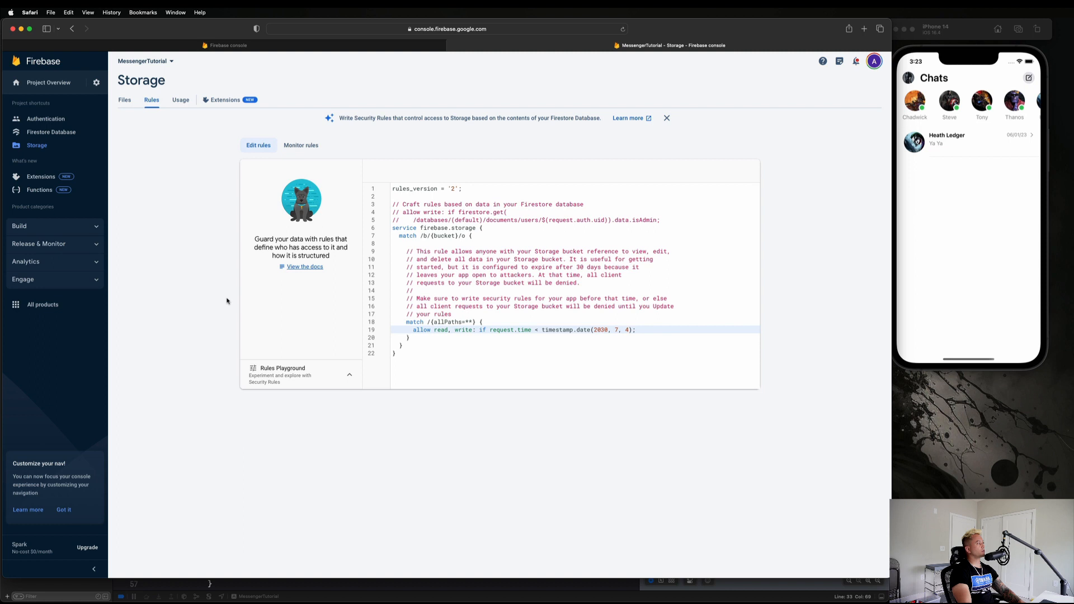
- Go to Project Overview and start adding an iOS+ (Apple) app
{"action": "left_click", "coordinate": [48, 82]}
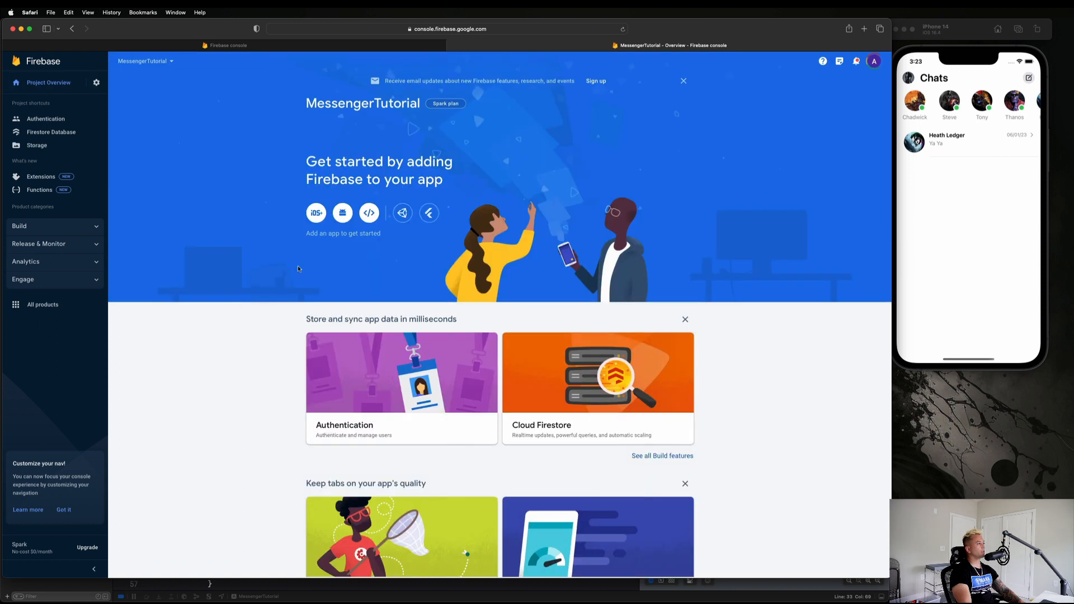
{"action": "mouse_move", "coordinate": [315, 212]}
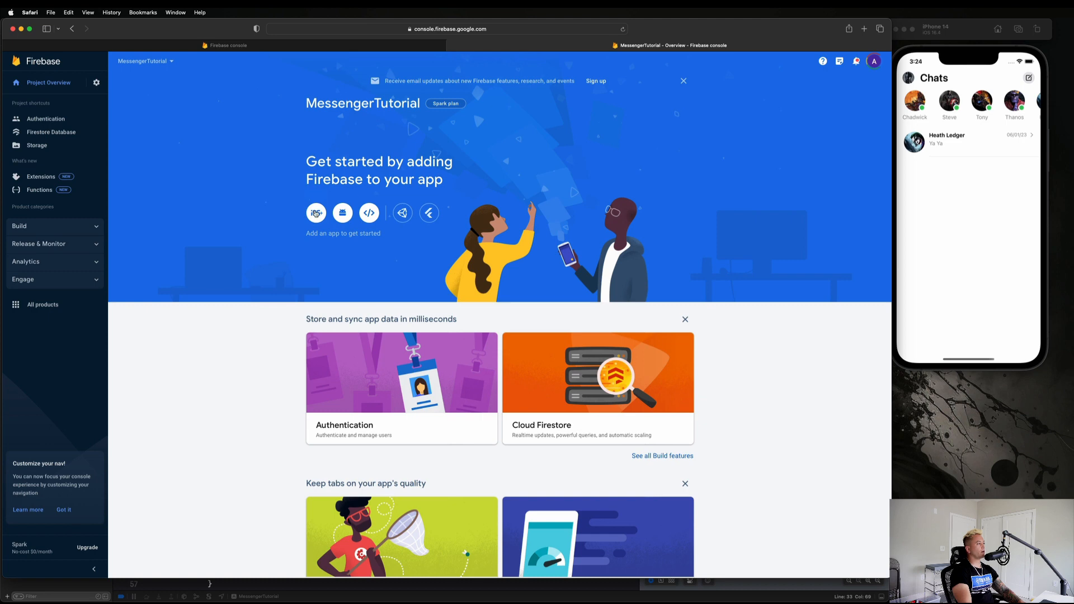
{"action": "left_click", "coordinate": [316, 212]}
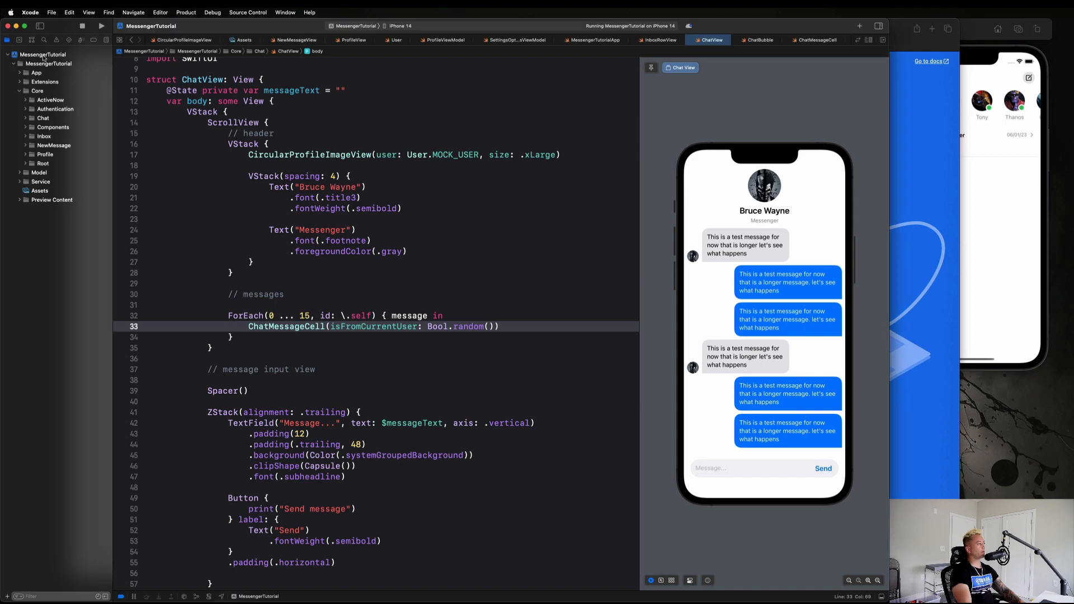
- Open the MessengerTutorial project settings in Xcode and copy its Bundle Identifier
{"action": "left_click", "coordinate": [43, 55]}
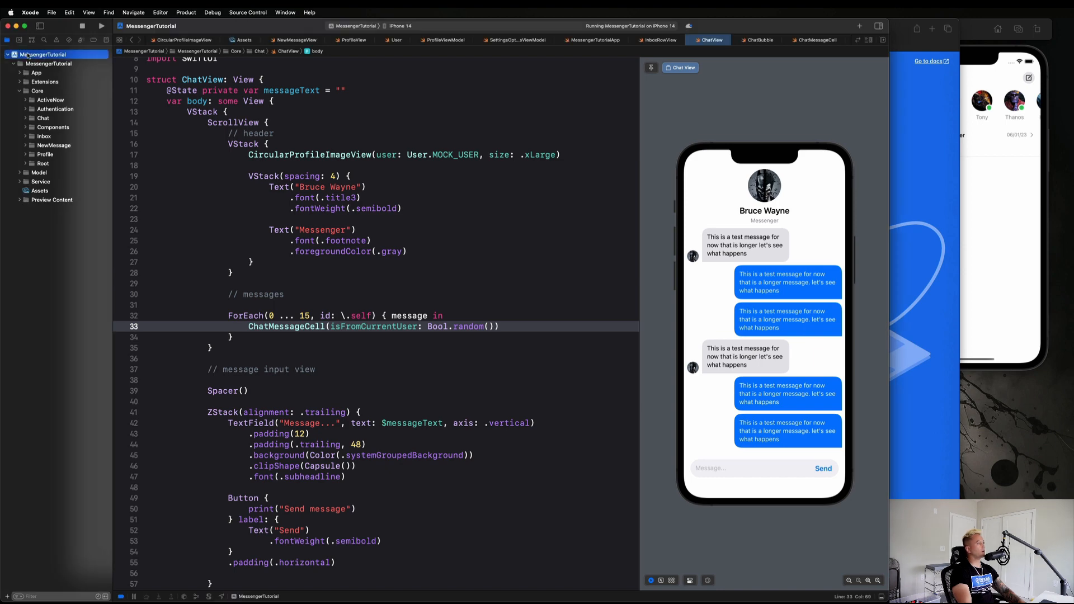
{"action": "left_click", "coordinate": [43, 54]}
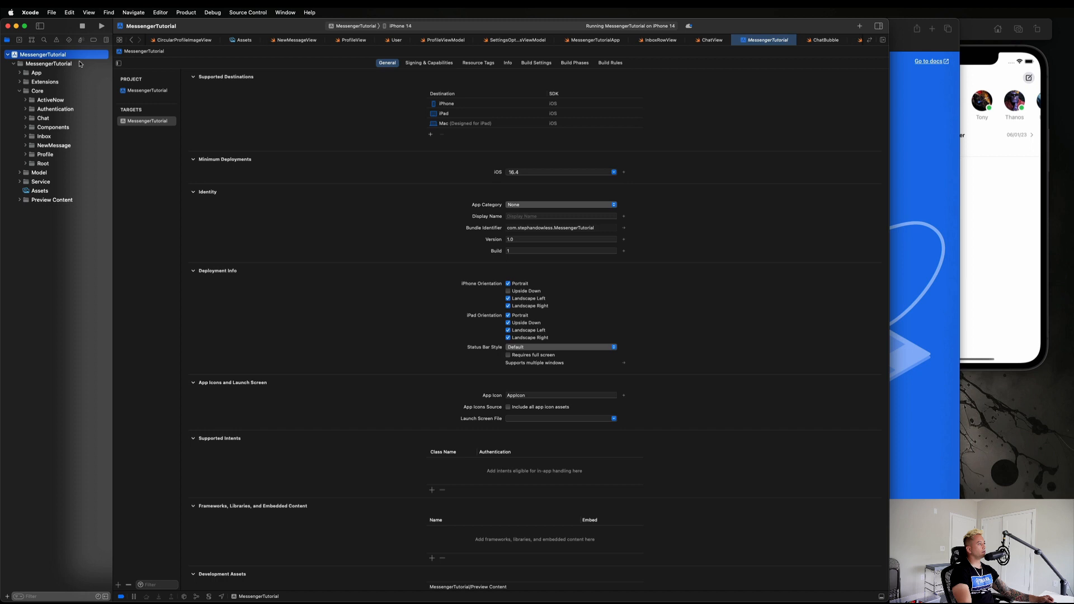
{"action": "mouse_move", "coordinate": [543, 234]}
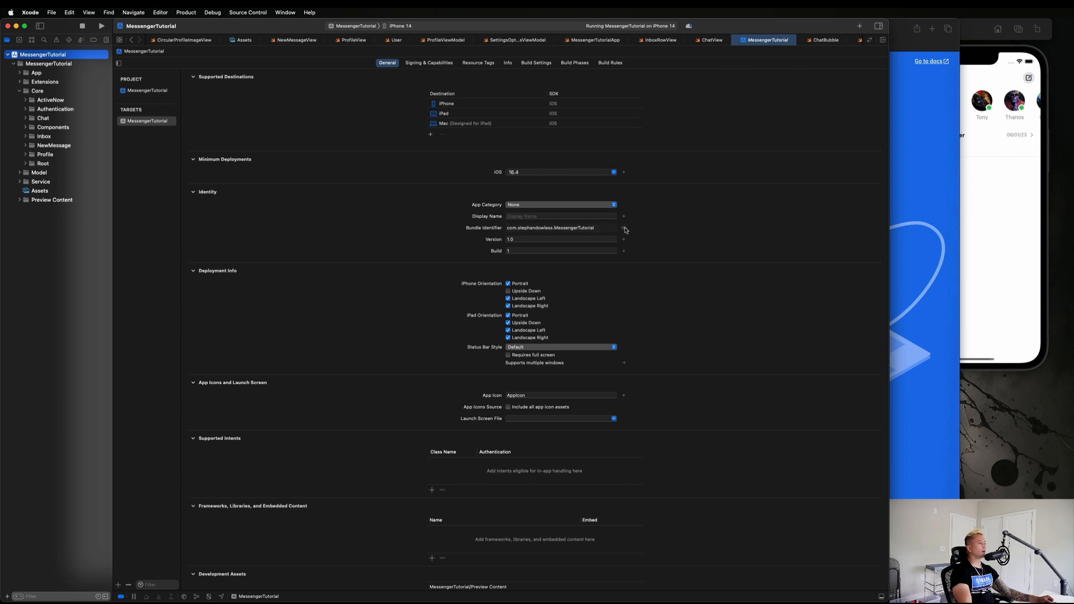
{"action": "left_click", "coordinate": [428, 63]}
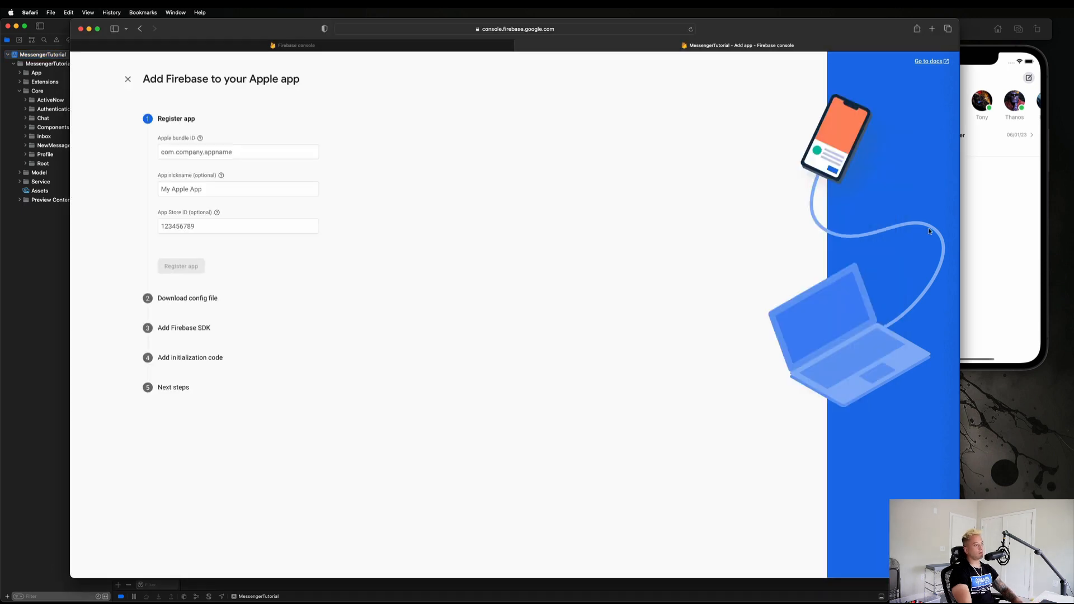
- Register bundle ID com.stephandowless.MessengerTutorial and download GoogleService-Info.plist
{"action": "type", "text": "com.stephandowless.MessengerTutorial"}
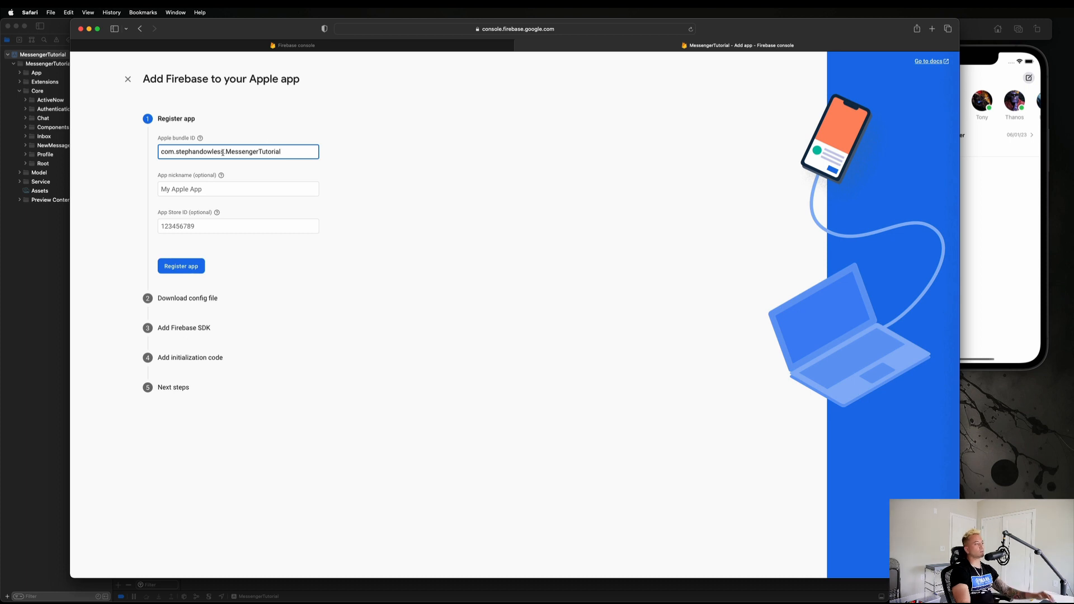
{"action": "left_click", "coordinate": [180, 266]}
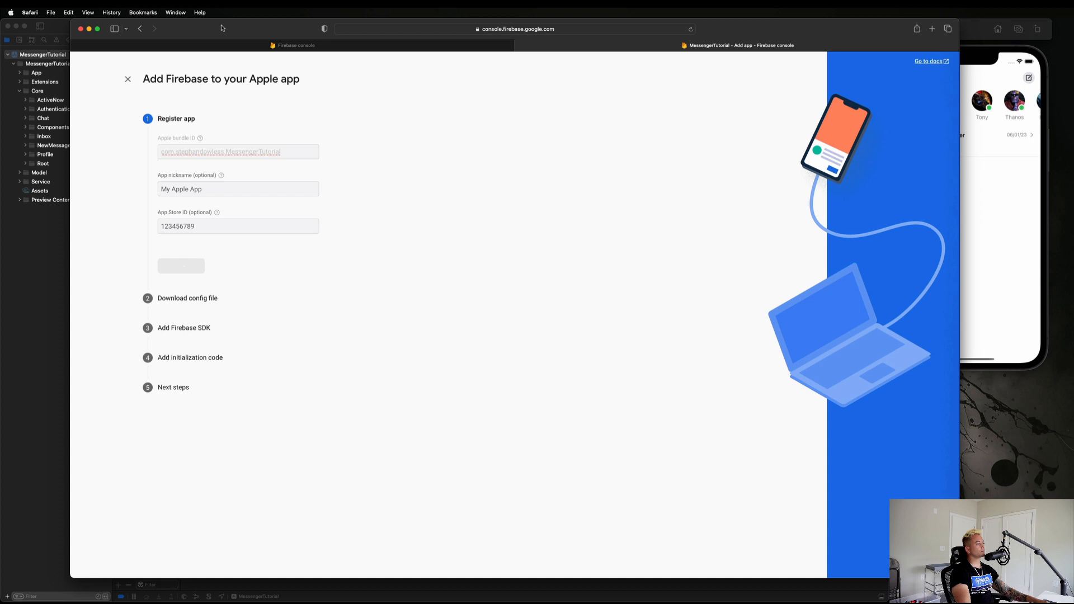
{"action": "left_click", "coordinate": [181, 266]}
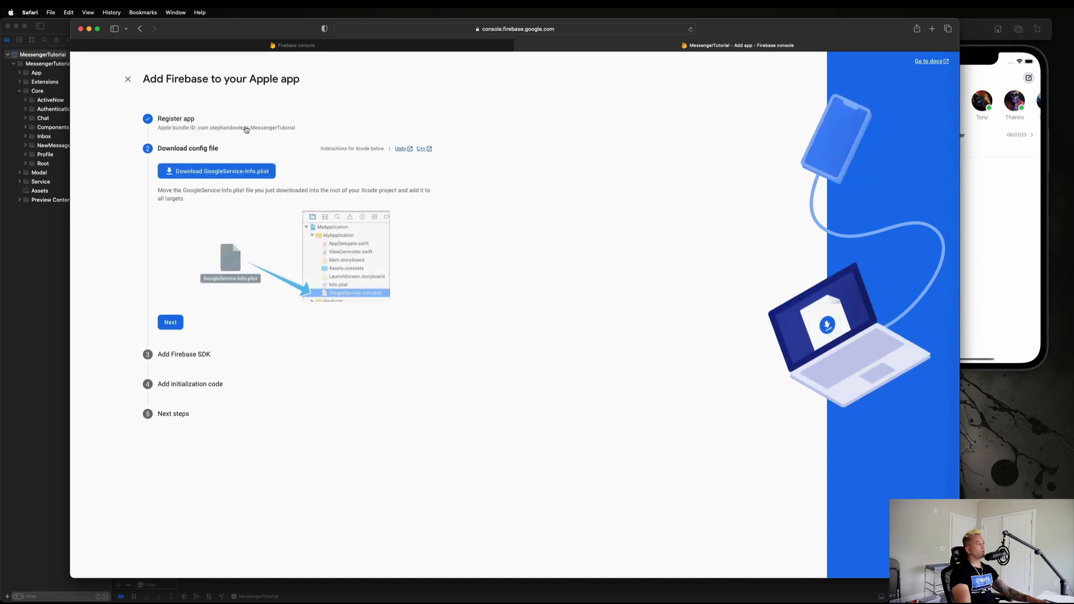
{"action": "left_click", "coordinate": [216, 171]}
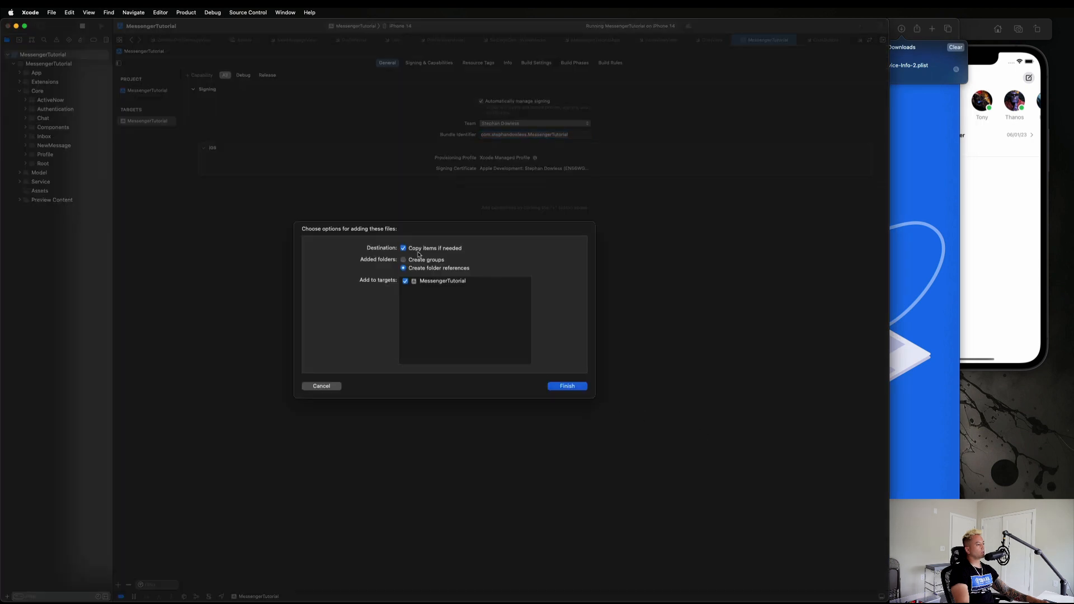
- Finish adding GoogleService-Info.plist to the MessengerTutorial target and select it in the navigator
{"action": "left_click", "coordinate": [567, 385]}
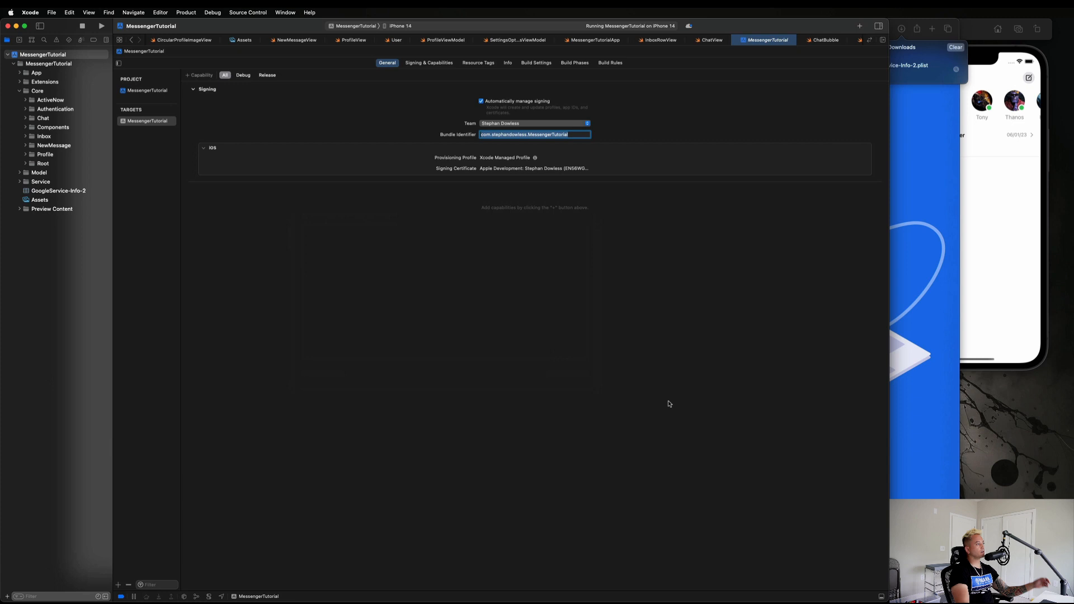
{"action": "left_click", "coordinate": [58, 190]}
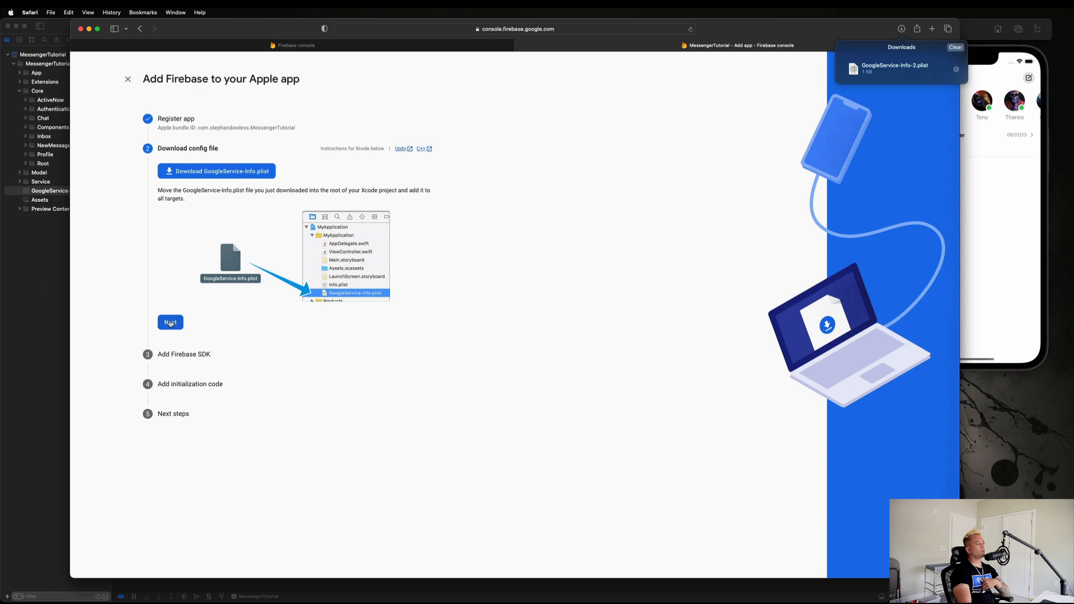
- Advance to the Add Firebase SDK step and copy the firebase-ios-sdk repository URL
{"action": "left_click", "coordinate": [170, 323]}
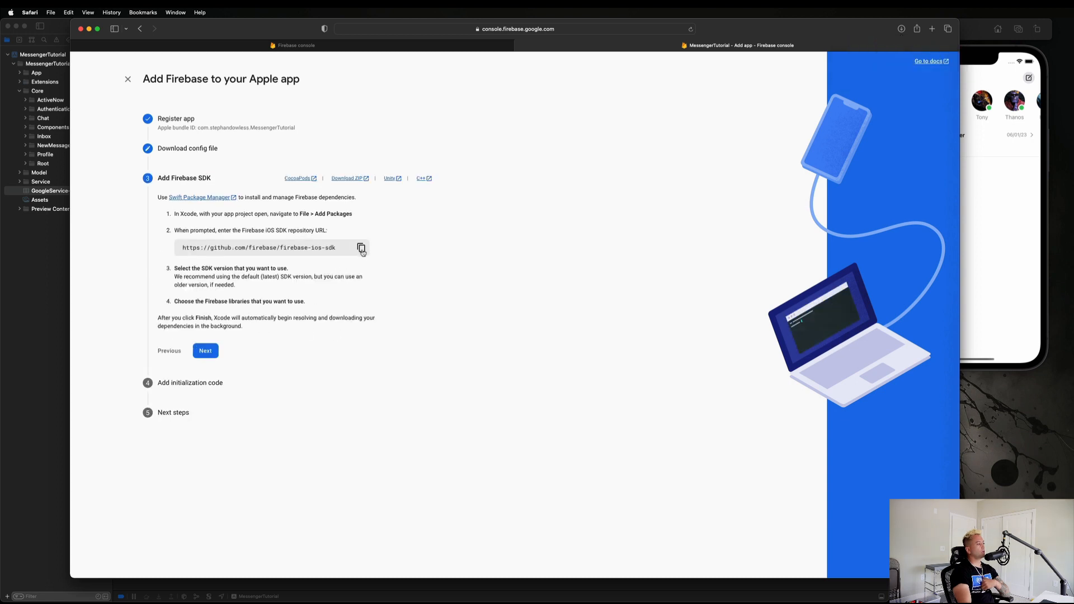
{"action": "left_click", "coordinate": [361, 248]}
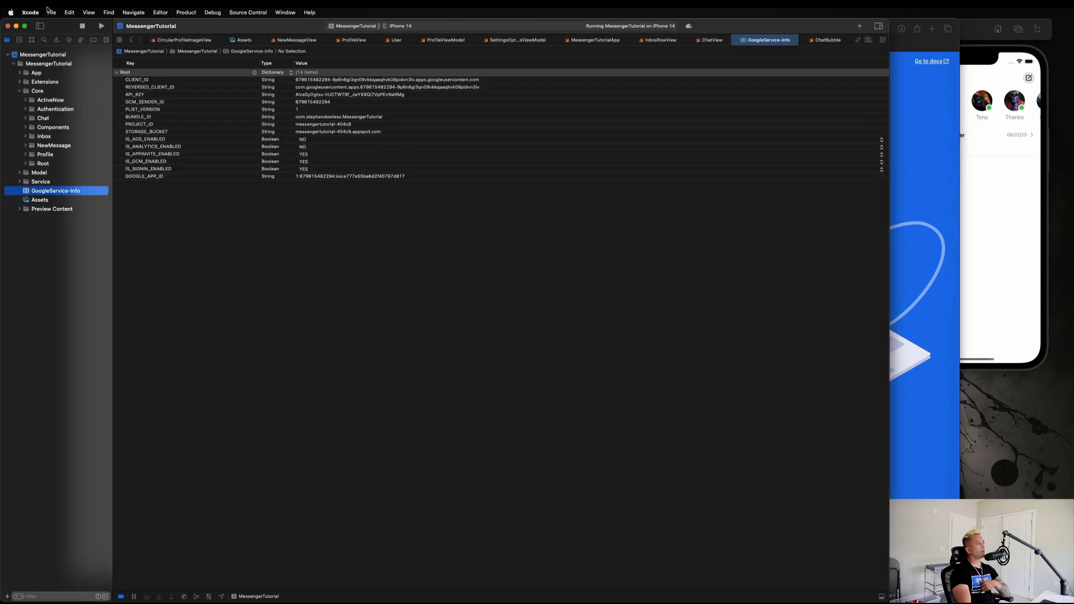
{"action": "left_click", "coordinate": [51, 12]}
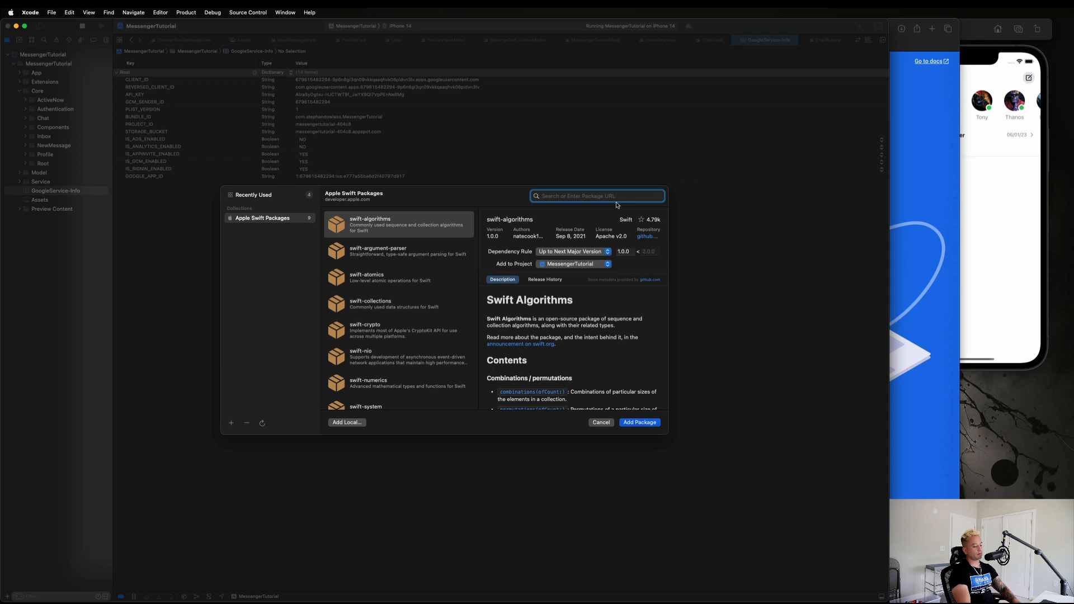
{"action": "type", "text": "https://github.com/firebase/firebase-ios-sdk"}
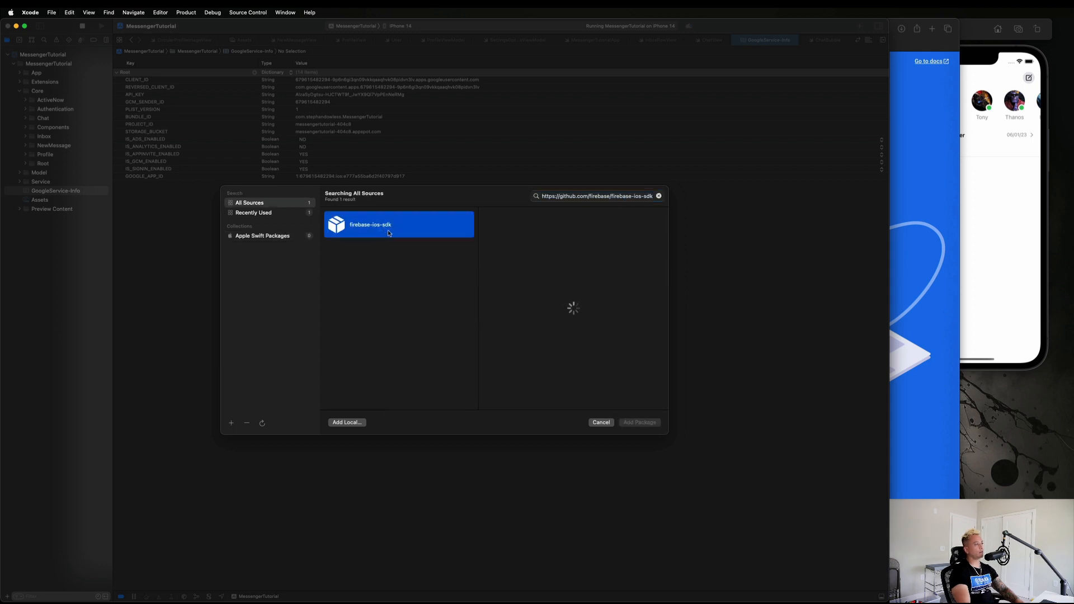
{"action": "left_click", "coordinate": [399, 225]}
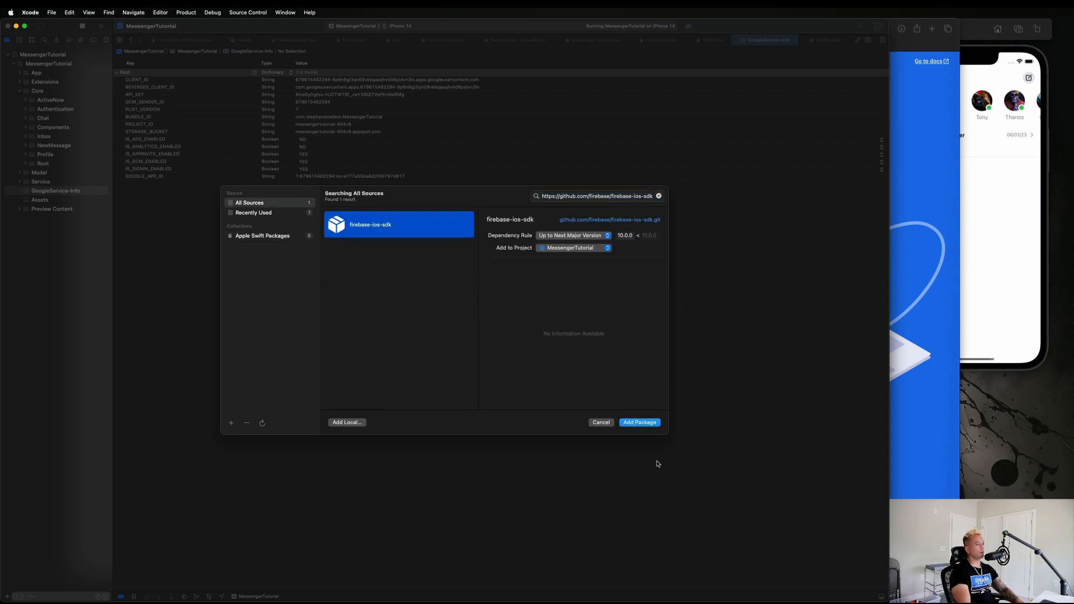
{"action": "left_click", "coordinate": [638, 422]}
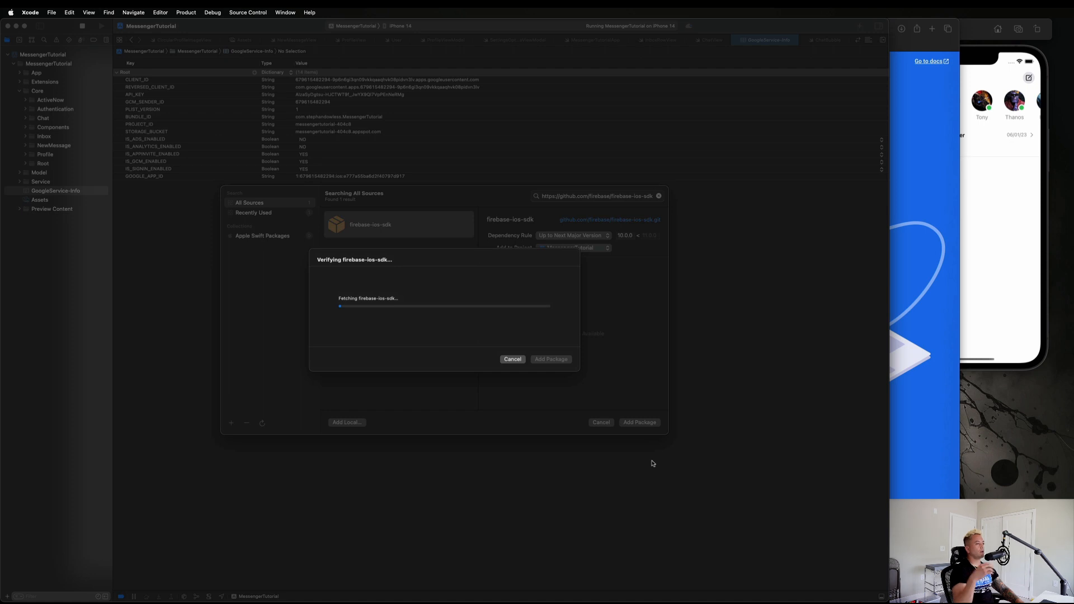
{"action": "mouse_move", "coordinate": [360, 278]}
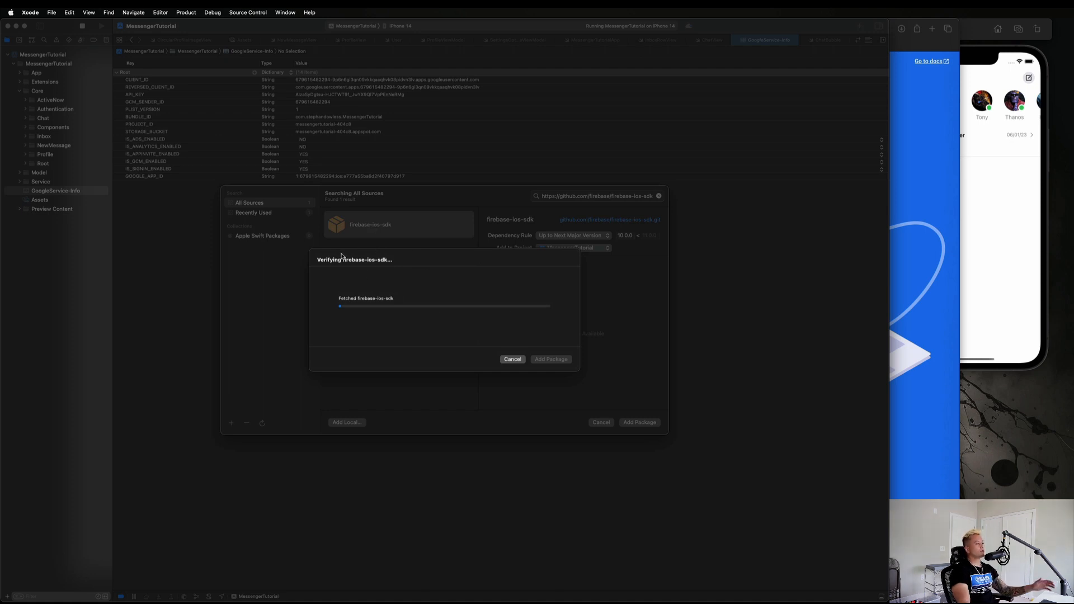
{"action": "mouse_move", "coordinate": [377, 287]}
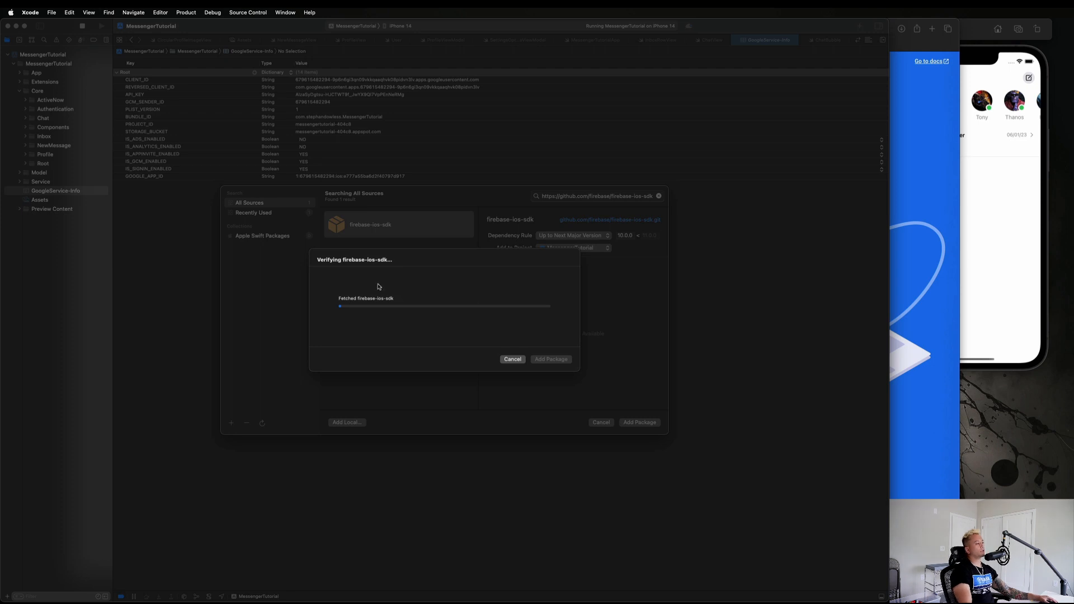
{"action": "mouse_move", "coordinate": [418, 334]}
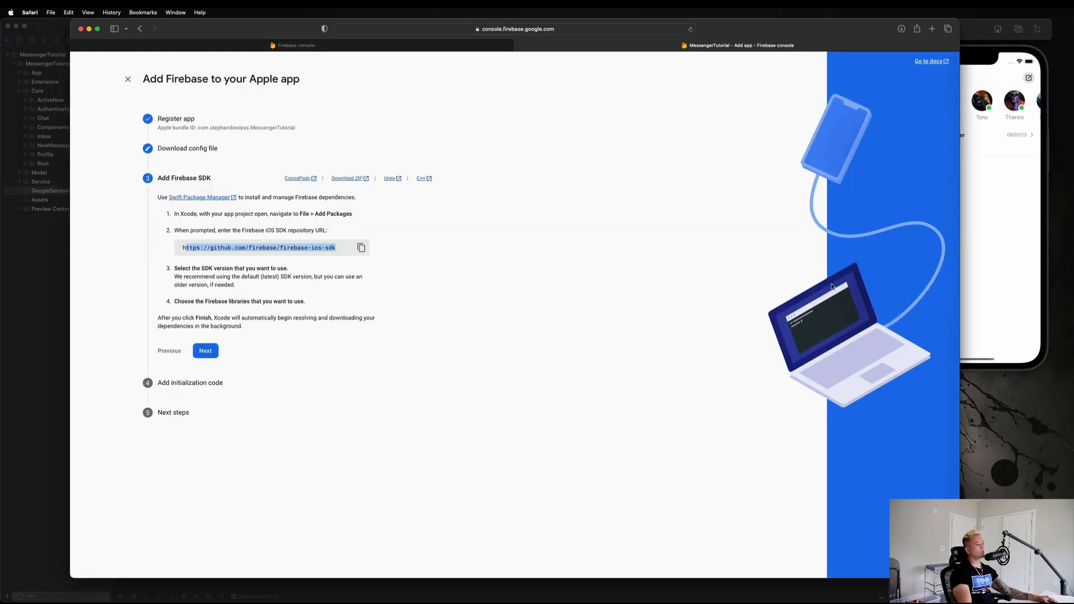
- Continue past Add Firebase SDK to the Add initialization code step
{"action": "left_click", "coordinate": [205, 350]}
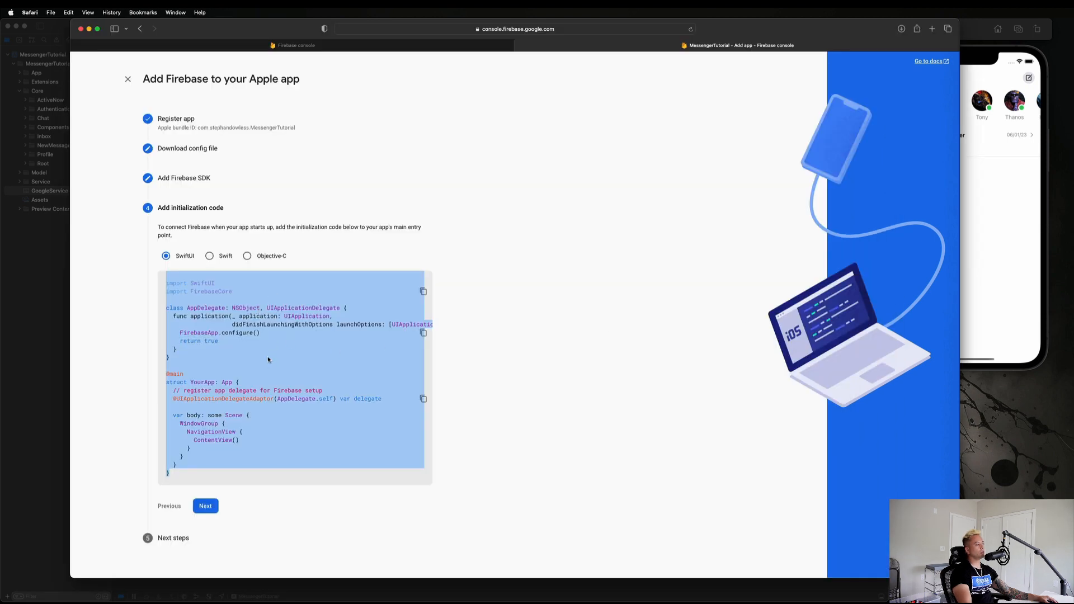
{"action": "mouse_move", "coordinate": [264, 352]}
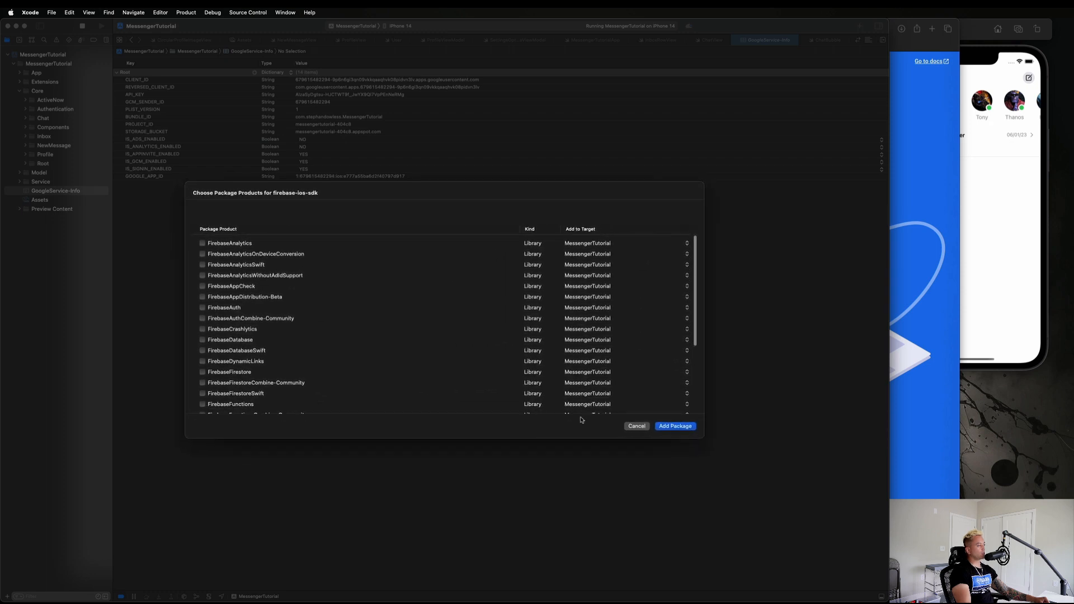
- Add FirebaseAuth, FirebaseFirestore and FirebaseStorage package products to the MessengerTutorial target
{"action": "left_click", "coordinate": [202, 308]}
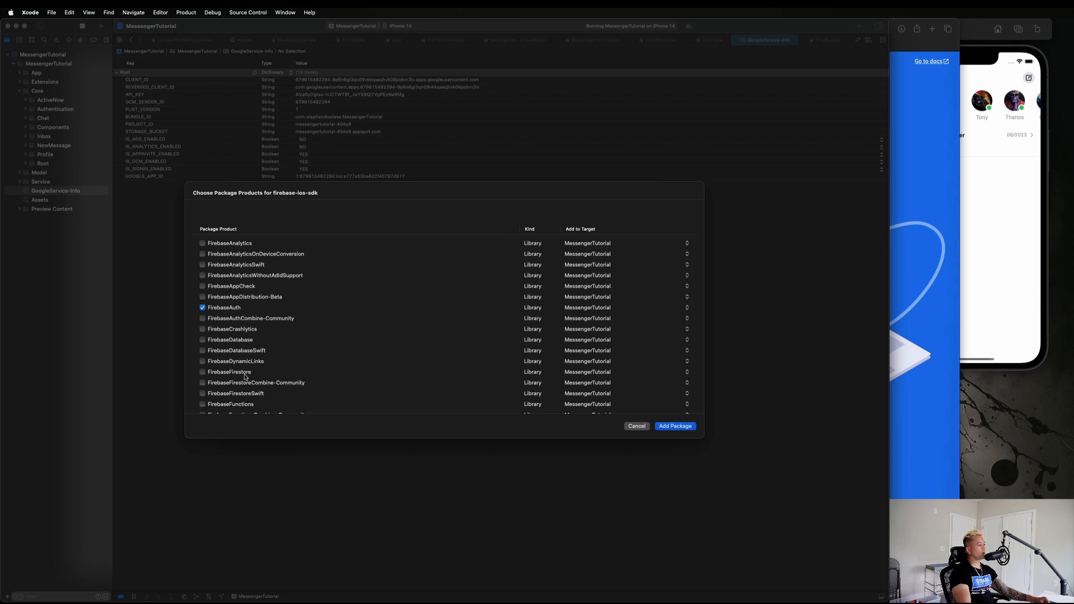
{"action": "left_click", "coordinate": [203, 372]}
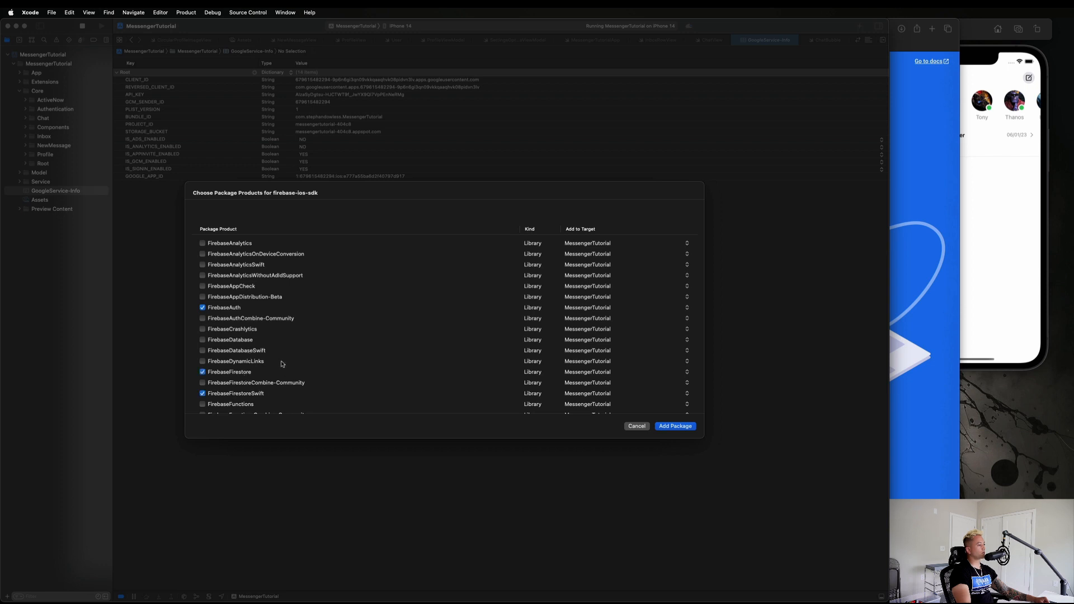
{"action": "scroll", "scroll_direction": "down", "scroll_amount": 3}
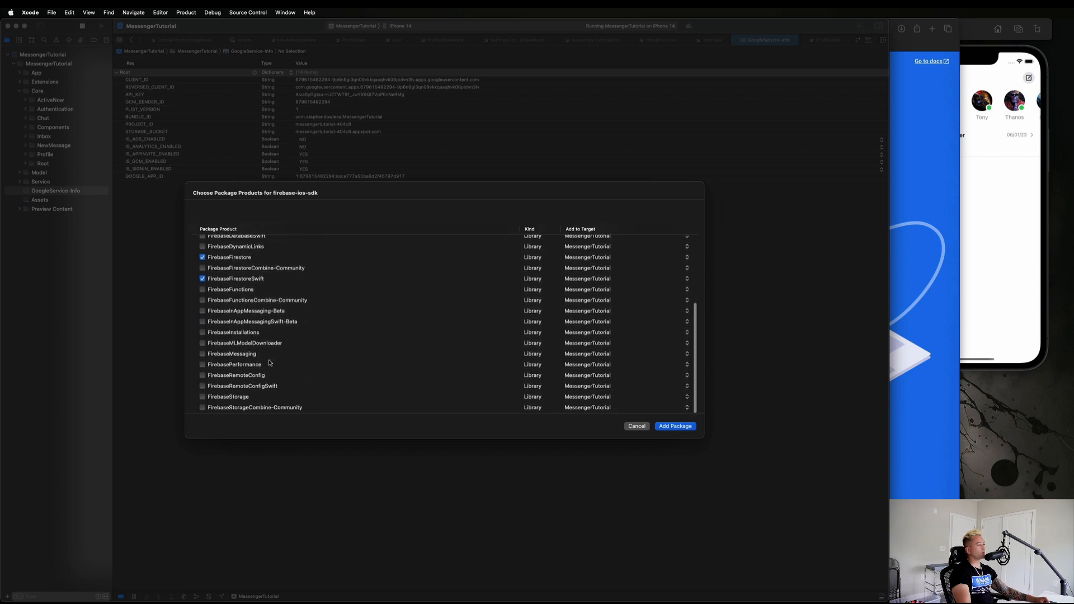
{"action": "mouse_move", "coordinate": [247, 399]}
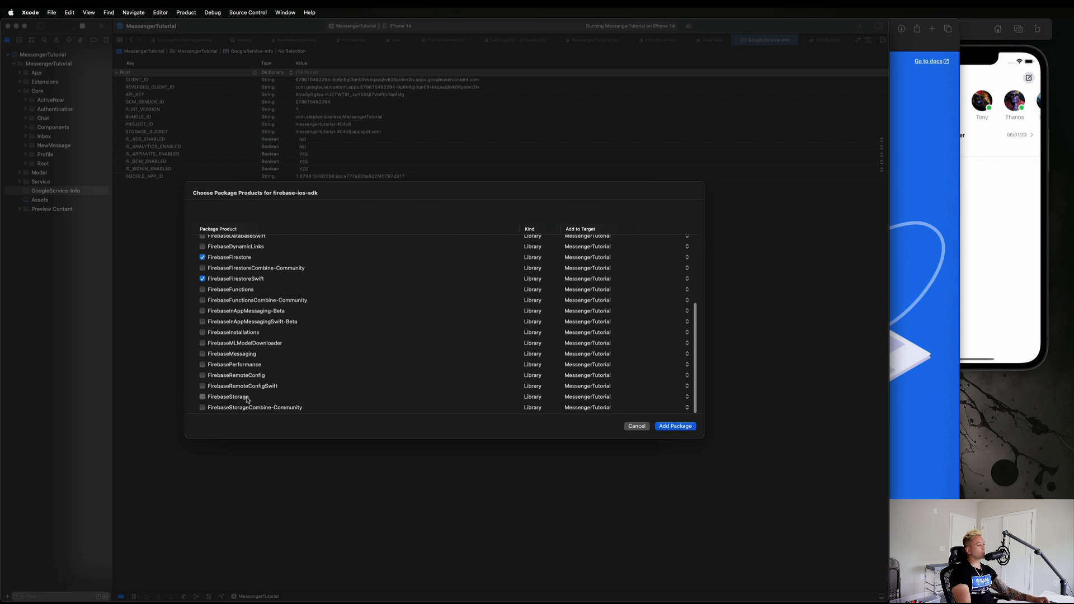
{"action": "left_click", "coordinate": [202, 397]}
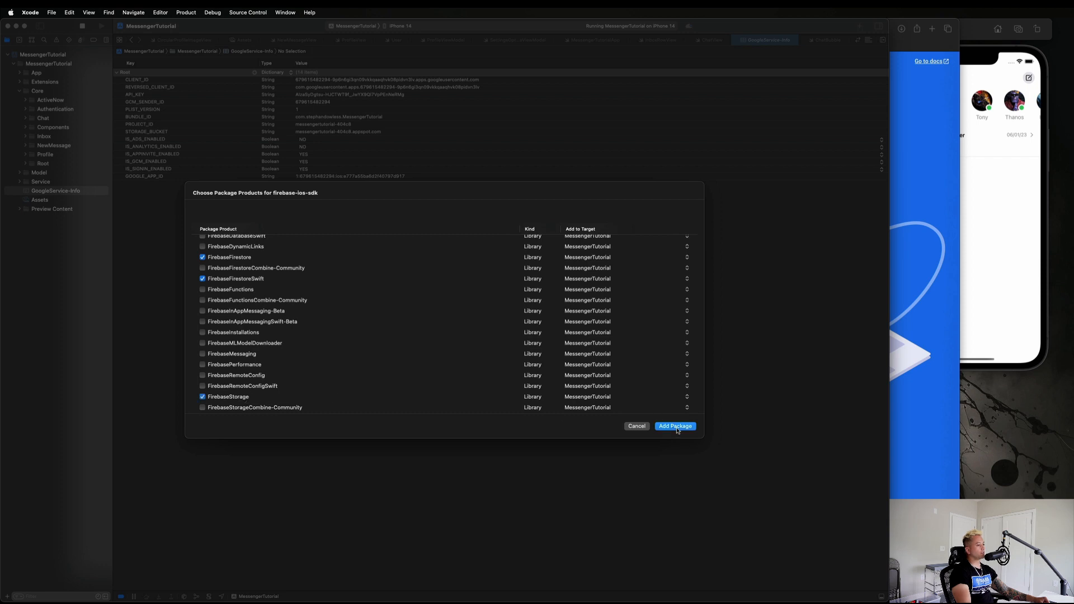
{"action": "left_click", "coordinate": [674, 427]}
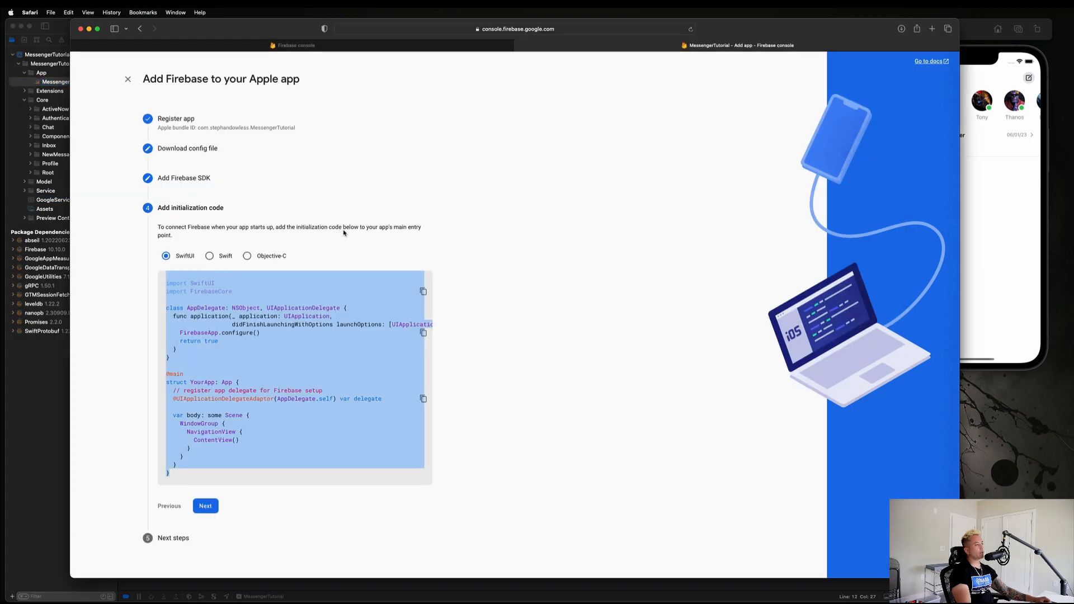
{"action": "left_click", "coordinate": [423, 291]}
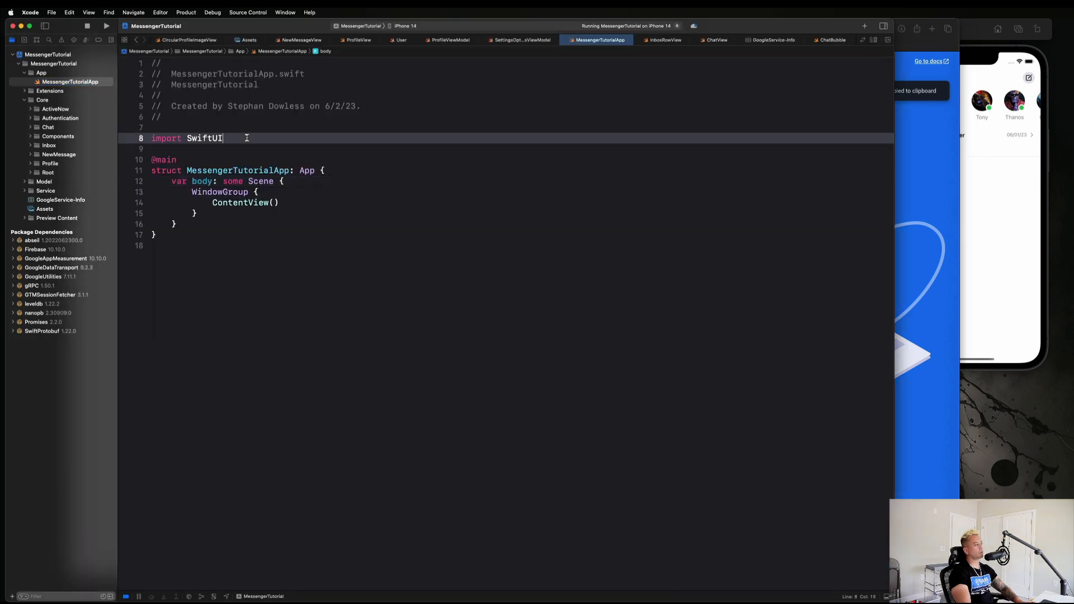
{"action": "type", "text": "import FirebaseCore"}
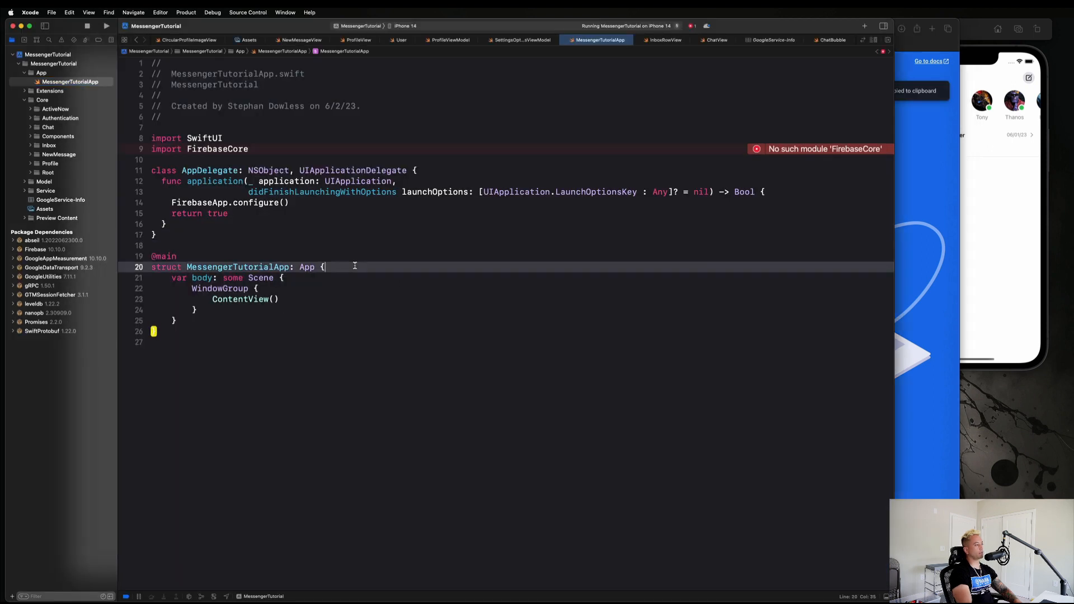
{"action": "type", "text": "@UIApplicationDelegateAdaptor(AppDelegate.self) var delegate"}
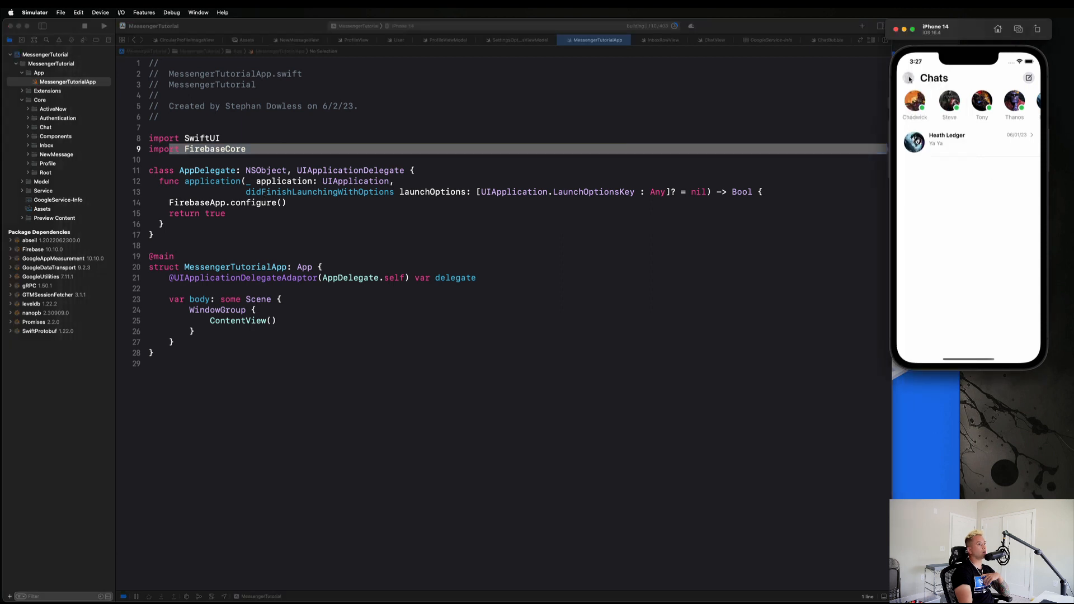
- Log out from the profile settings in the simulator, then go to Sign Up
{"action": "left_click", "coordinate": [910, 78]}
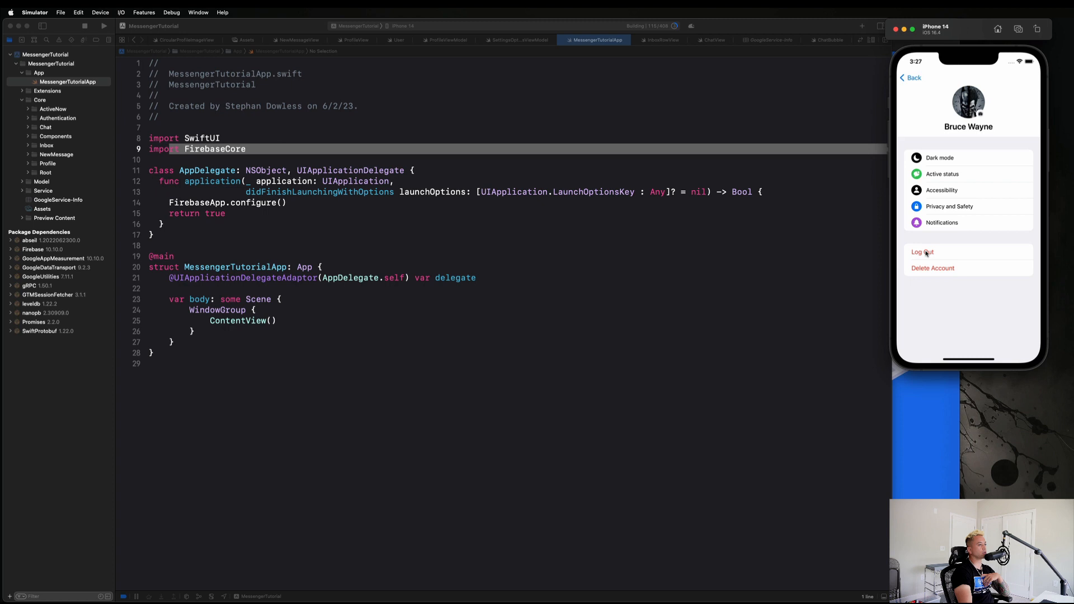
{"action": "left_click", "coordinate": [923, 253]}
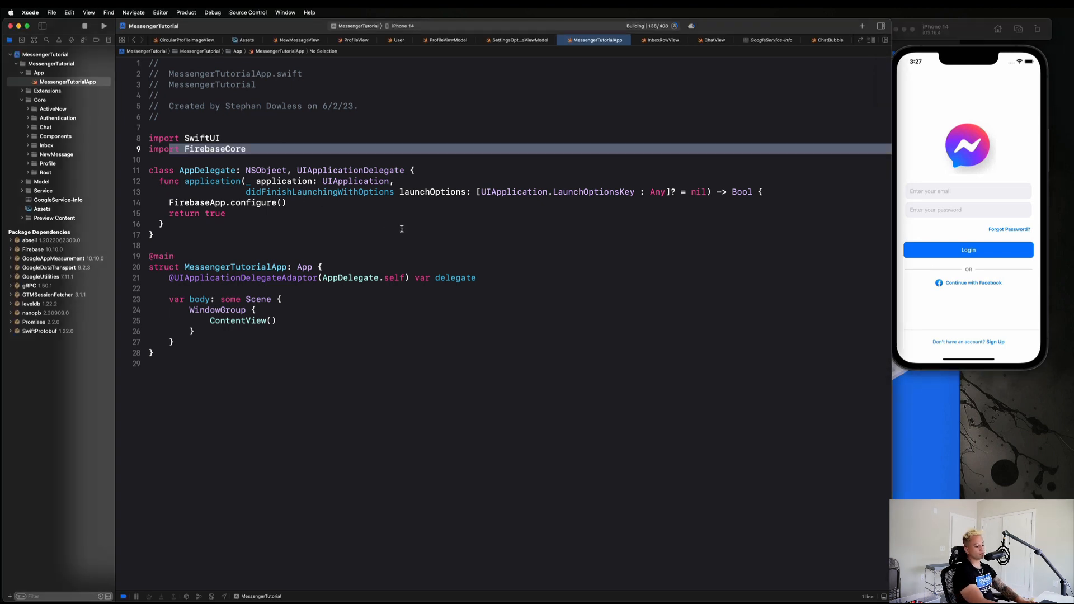
{"action": "left_click", "coordinate": [104, 25]}
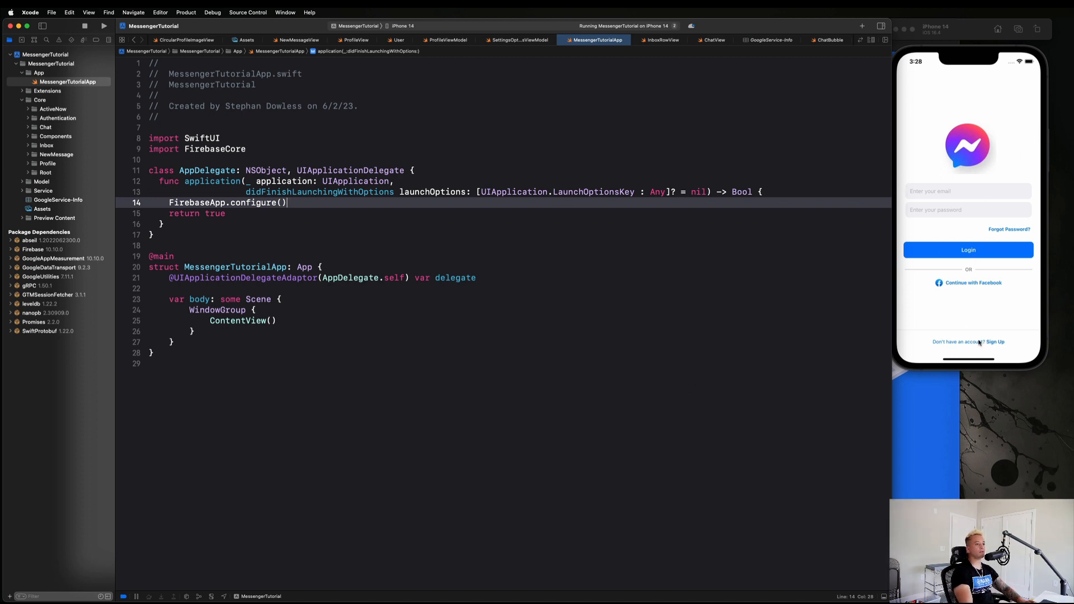
{"action": "left_click", "coordinate": [997, 342]}
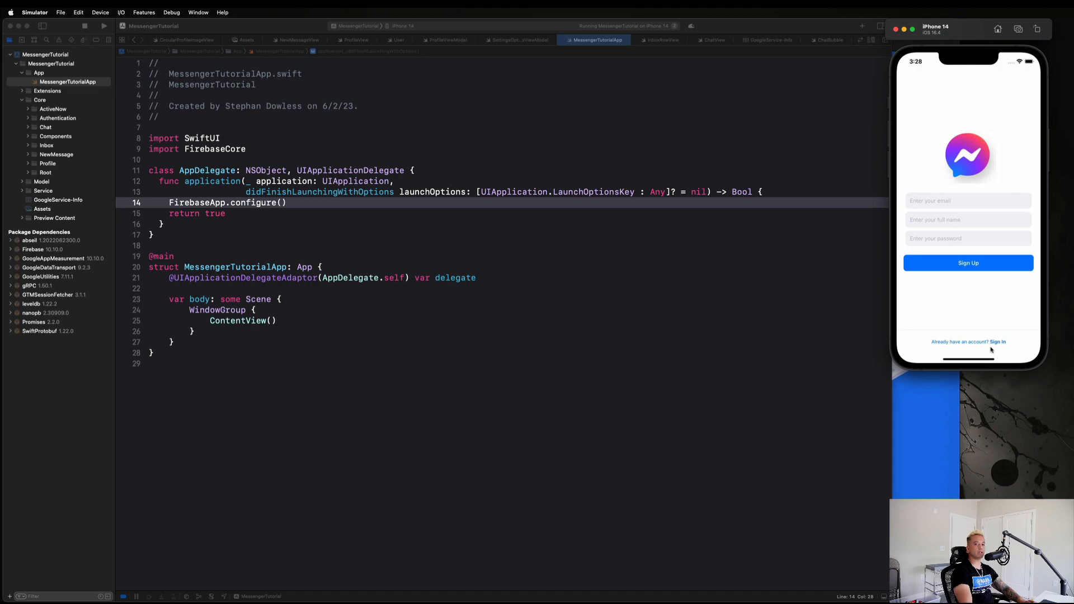